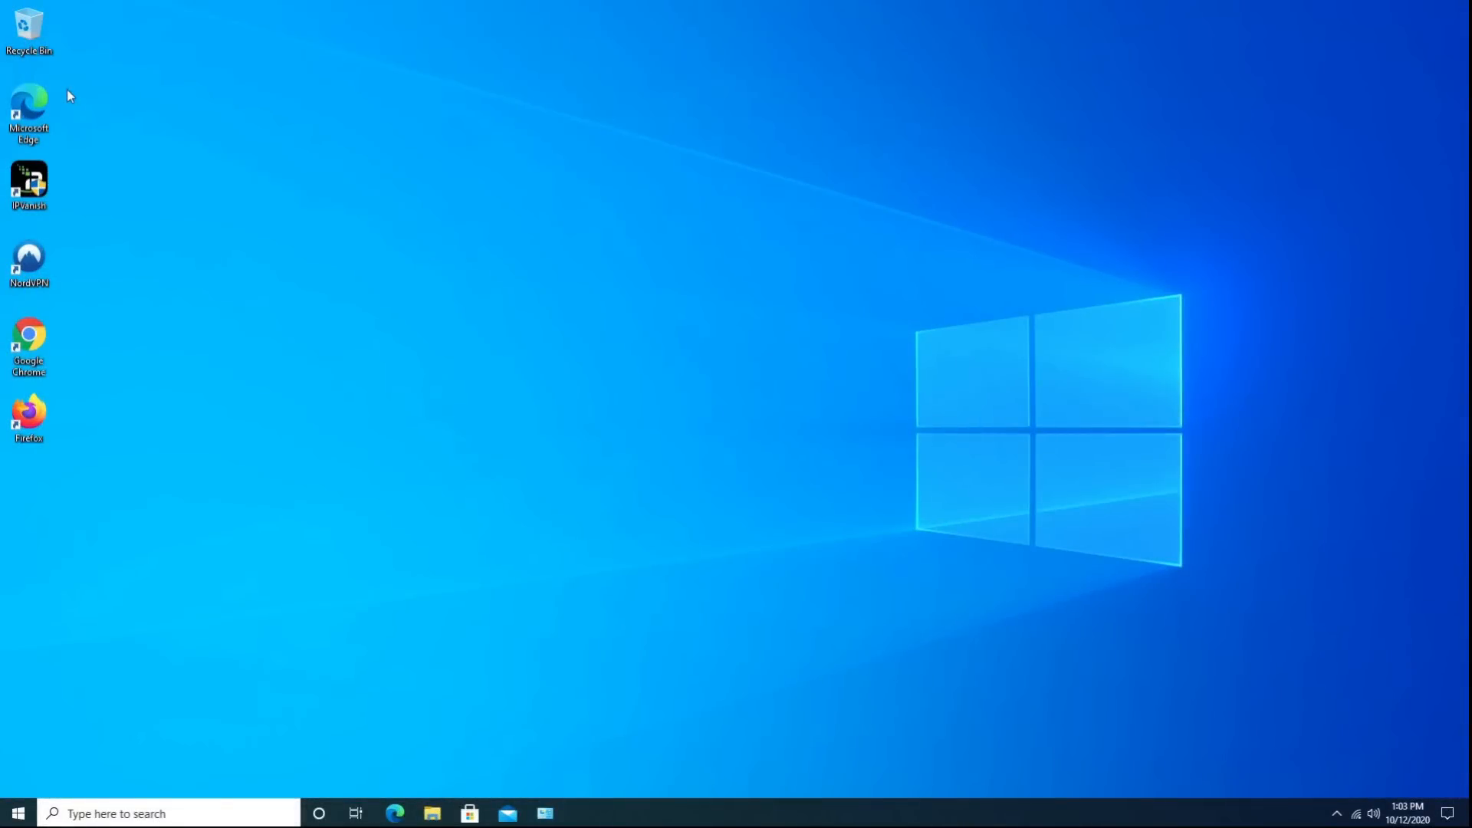
pyautogui.moveTo(527, 750)
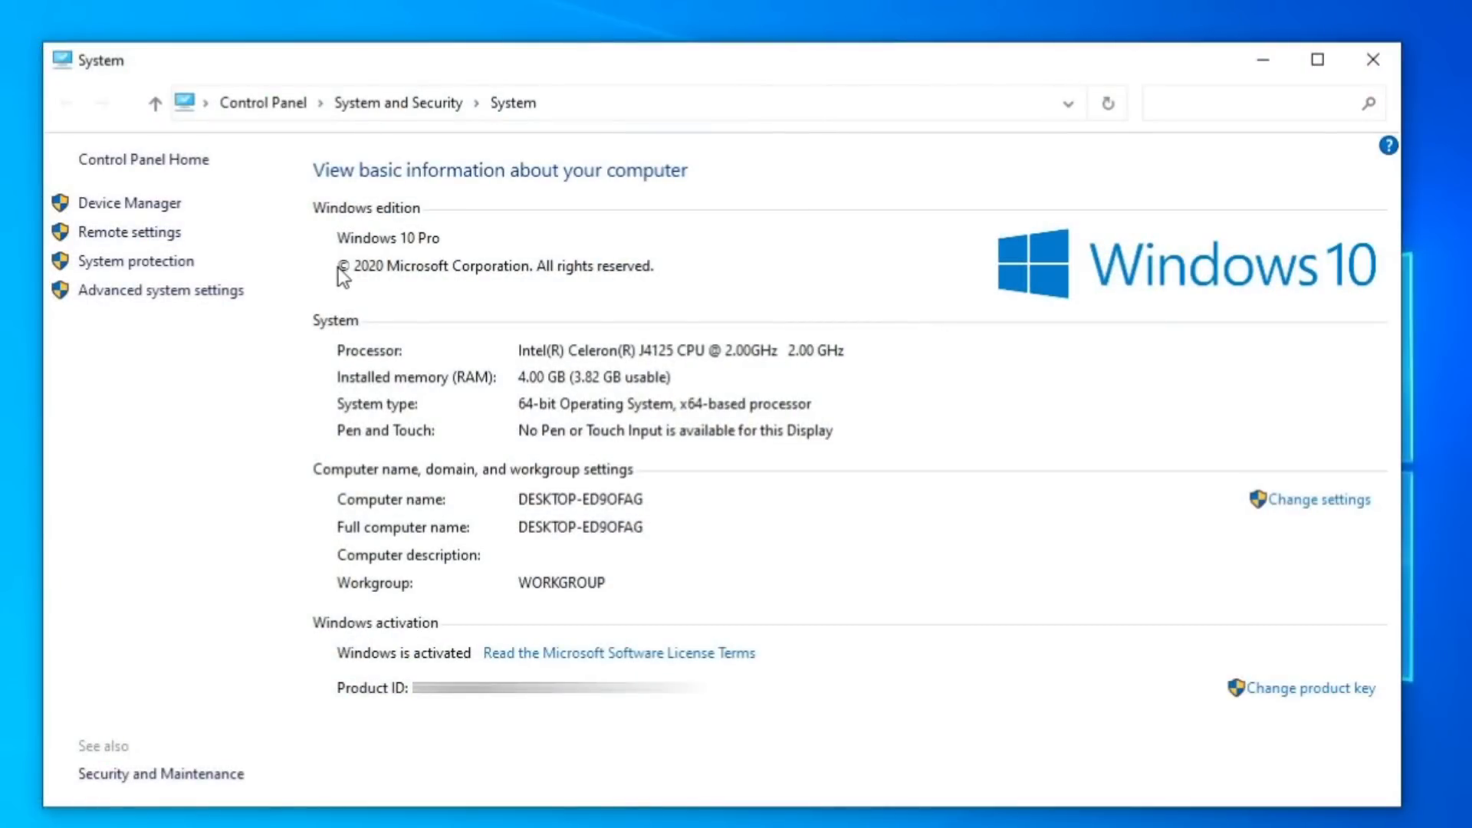
pyautogui.moveTo(692, 749)
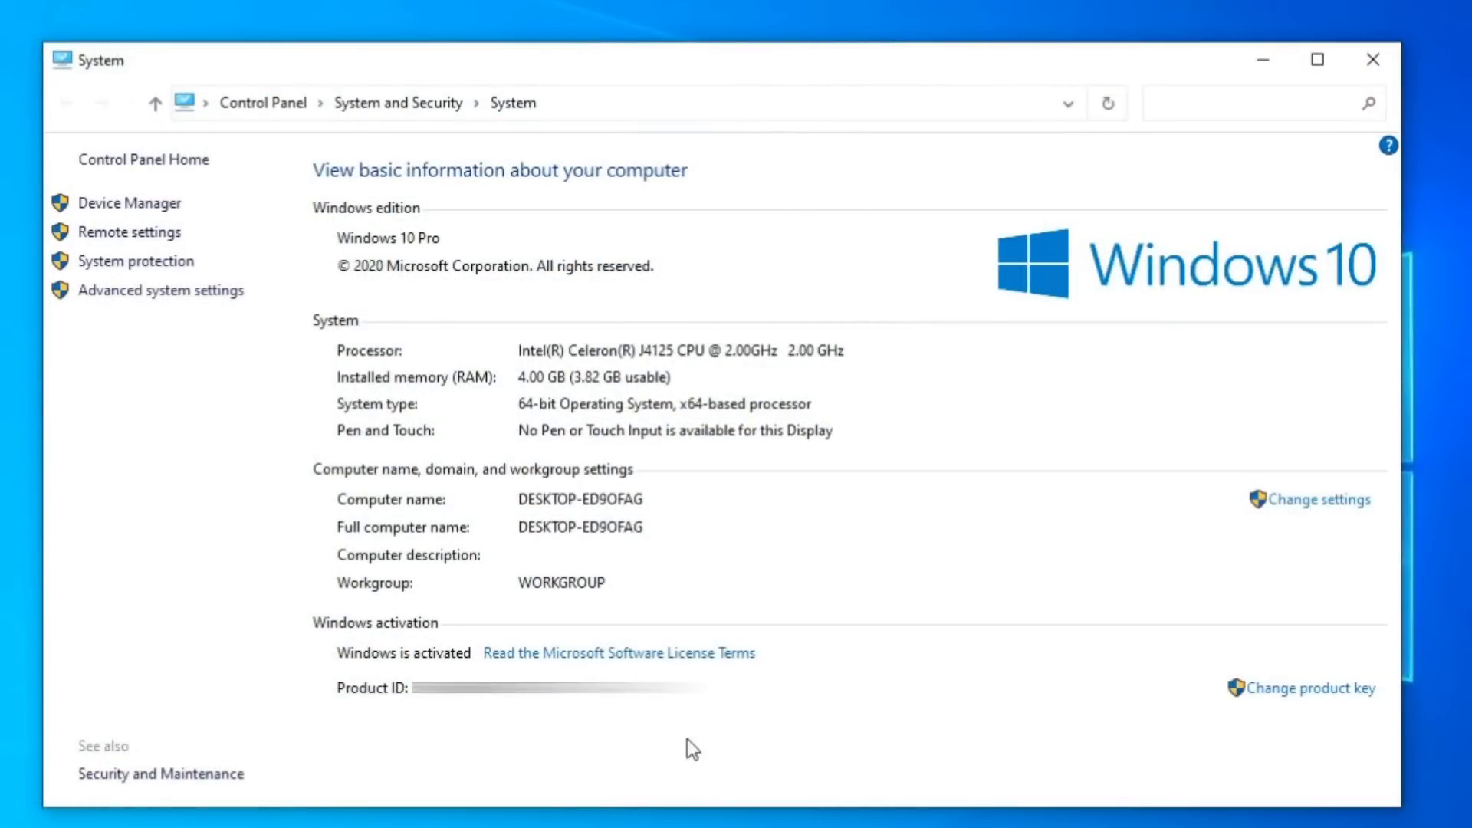
pyautogui.moveTo(553, 393)
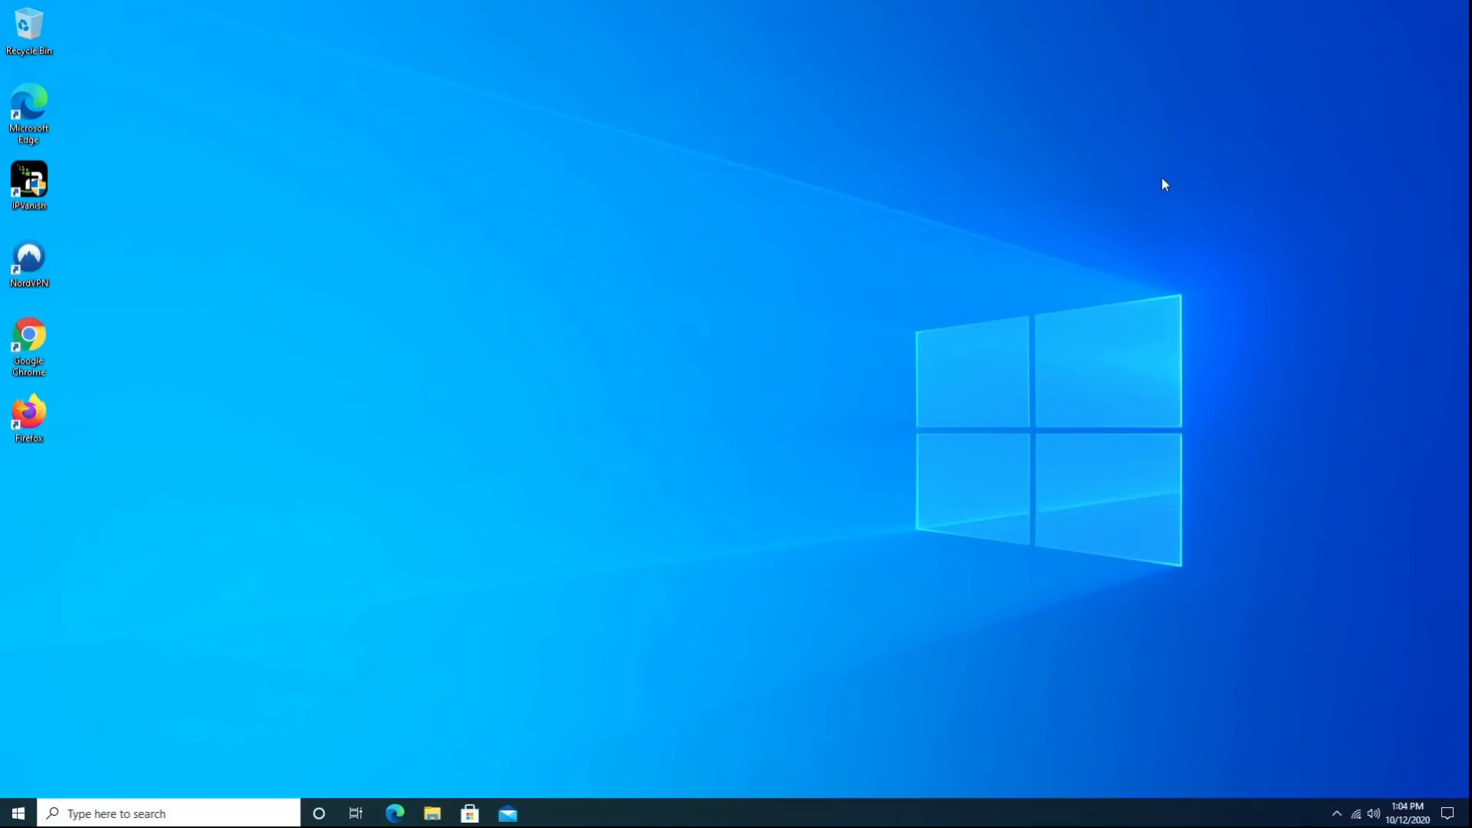
pyautogui.moveTo(187, 686)
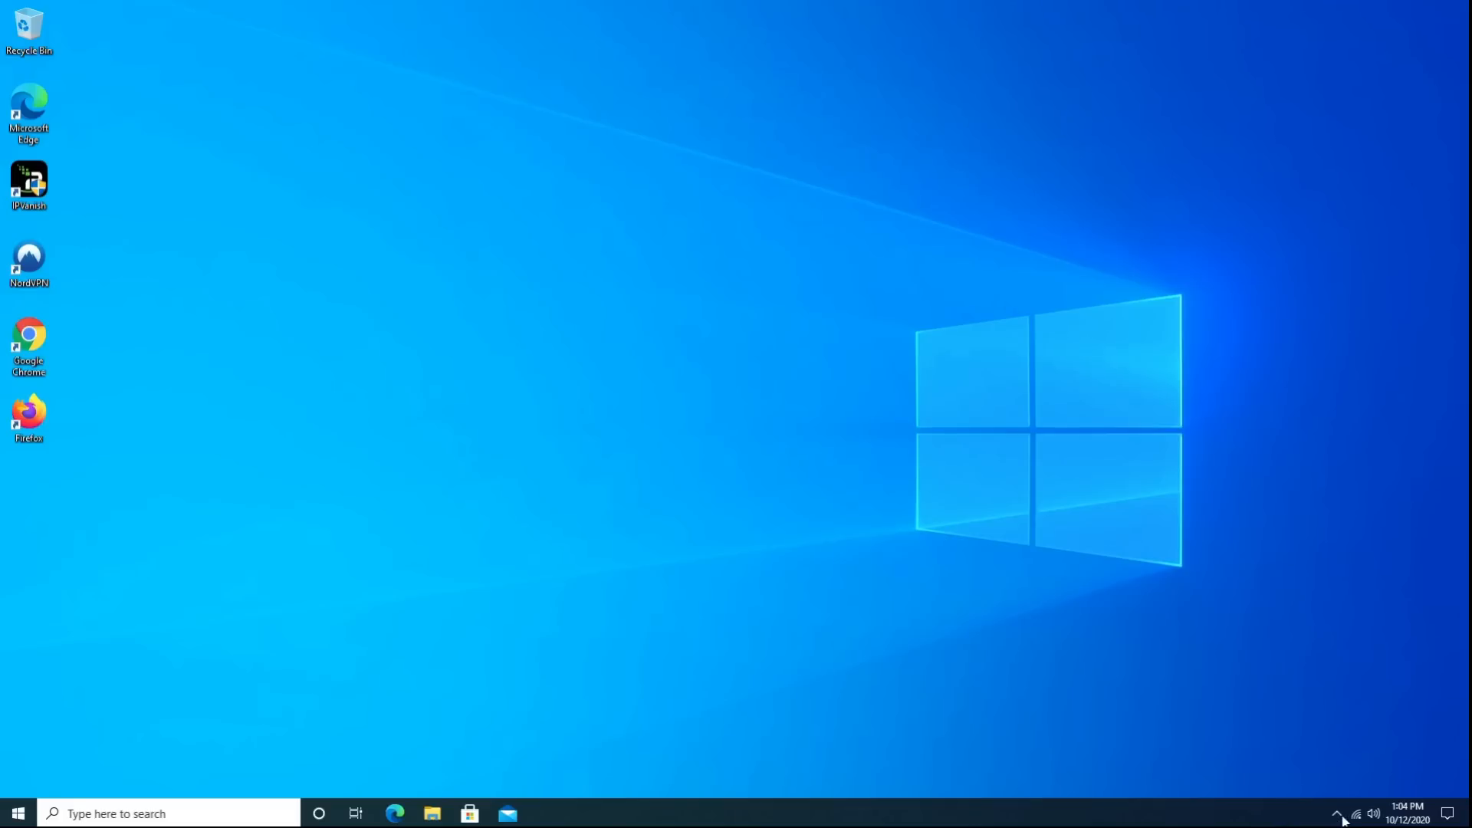
pyautogui.moveTo(1454, 813)
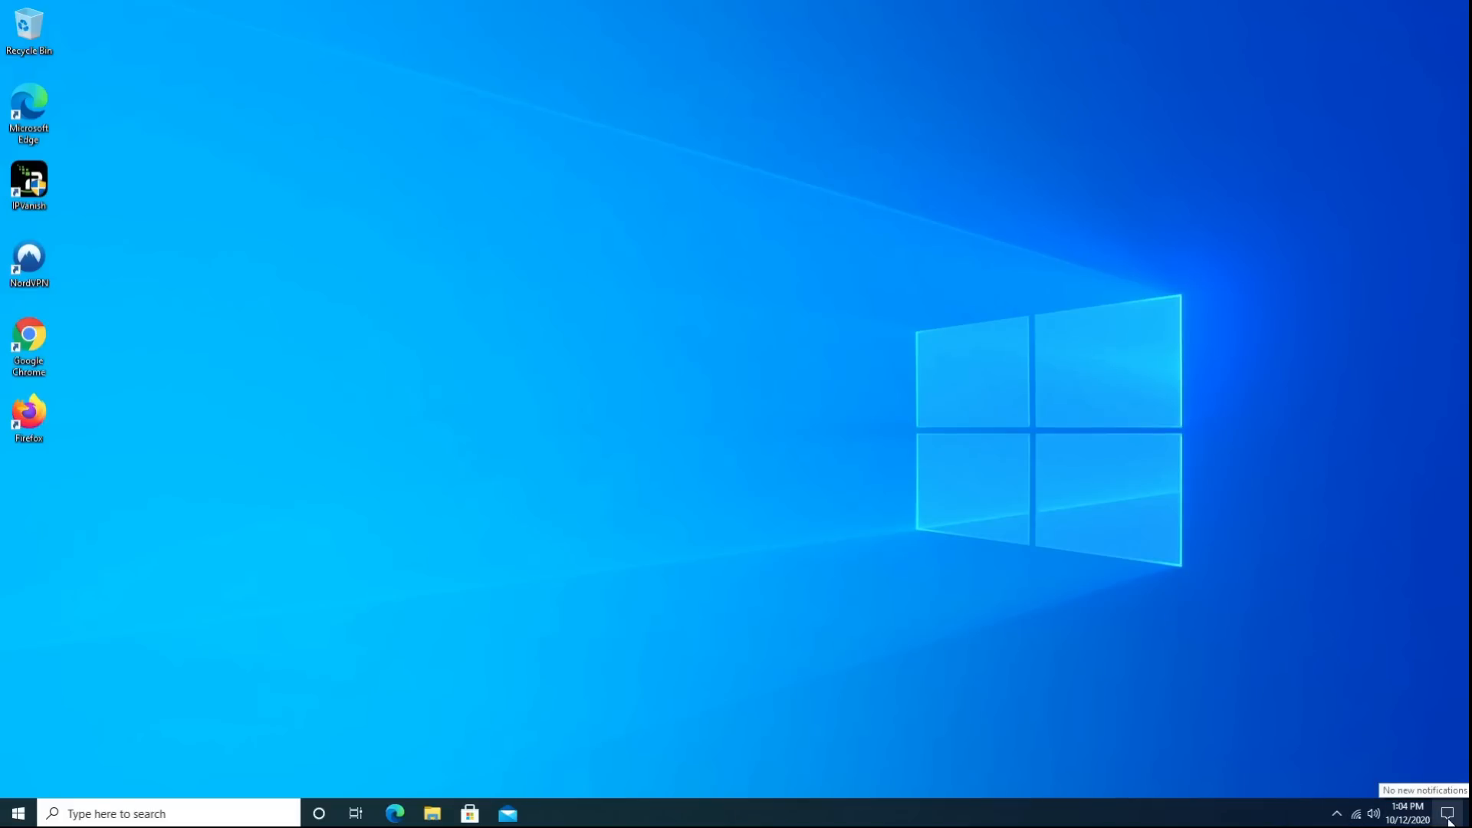
# - Switch the PC into tablet mode from Action Center so the Start tiles fill the screen
pyautogui.click(1454, 813)
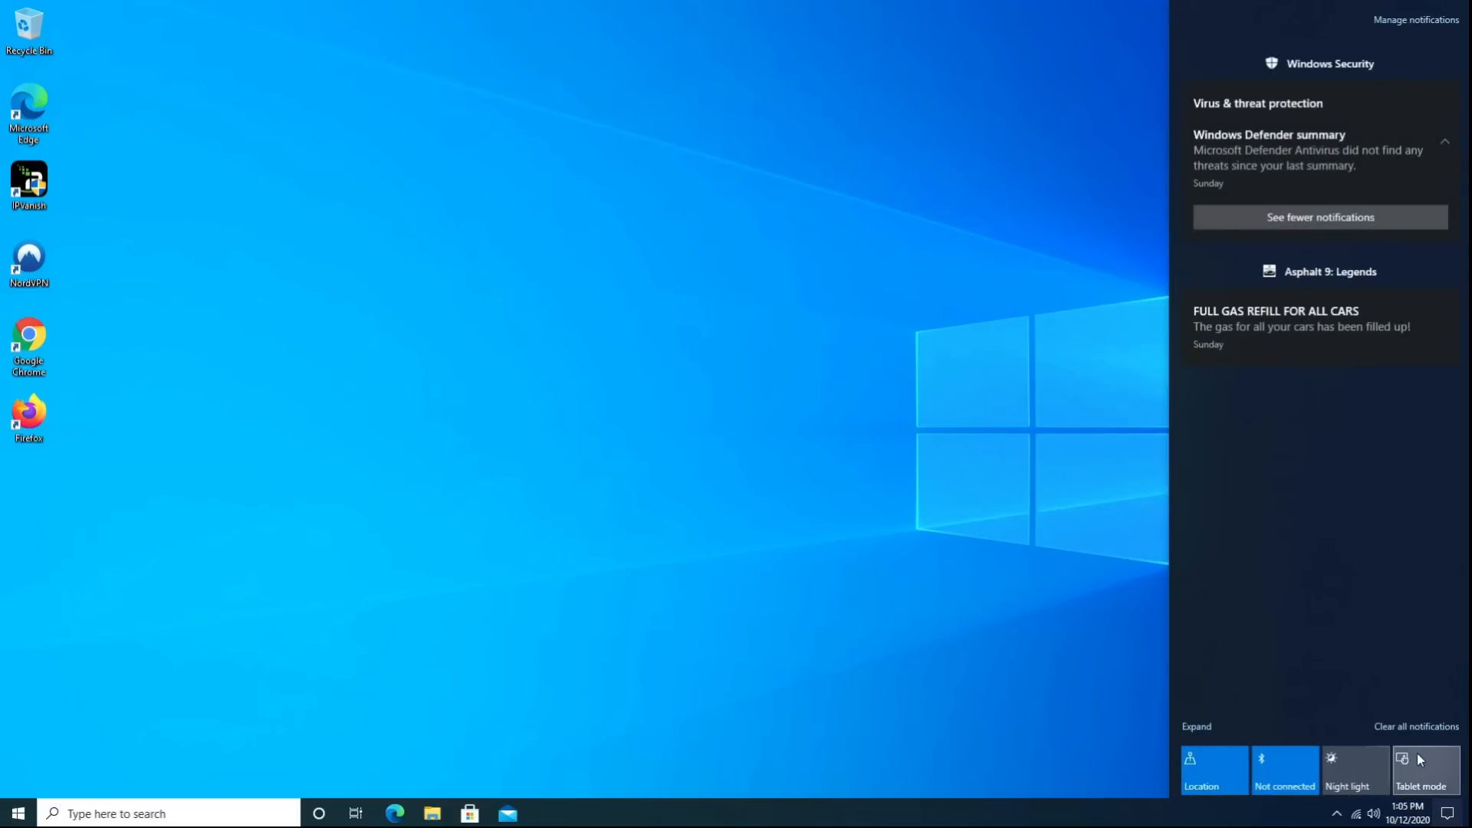
pyautogui.click(17, 813)
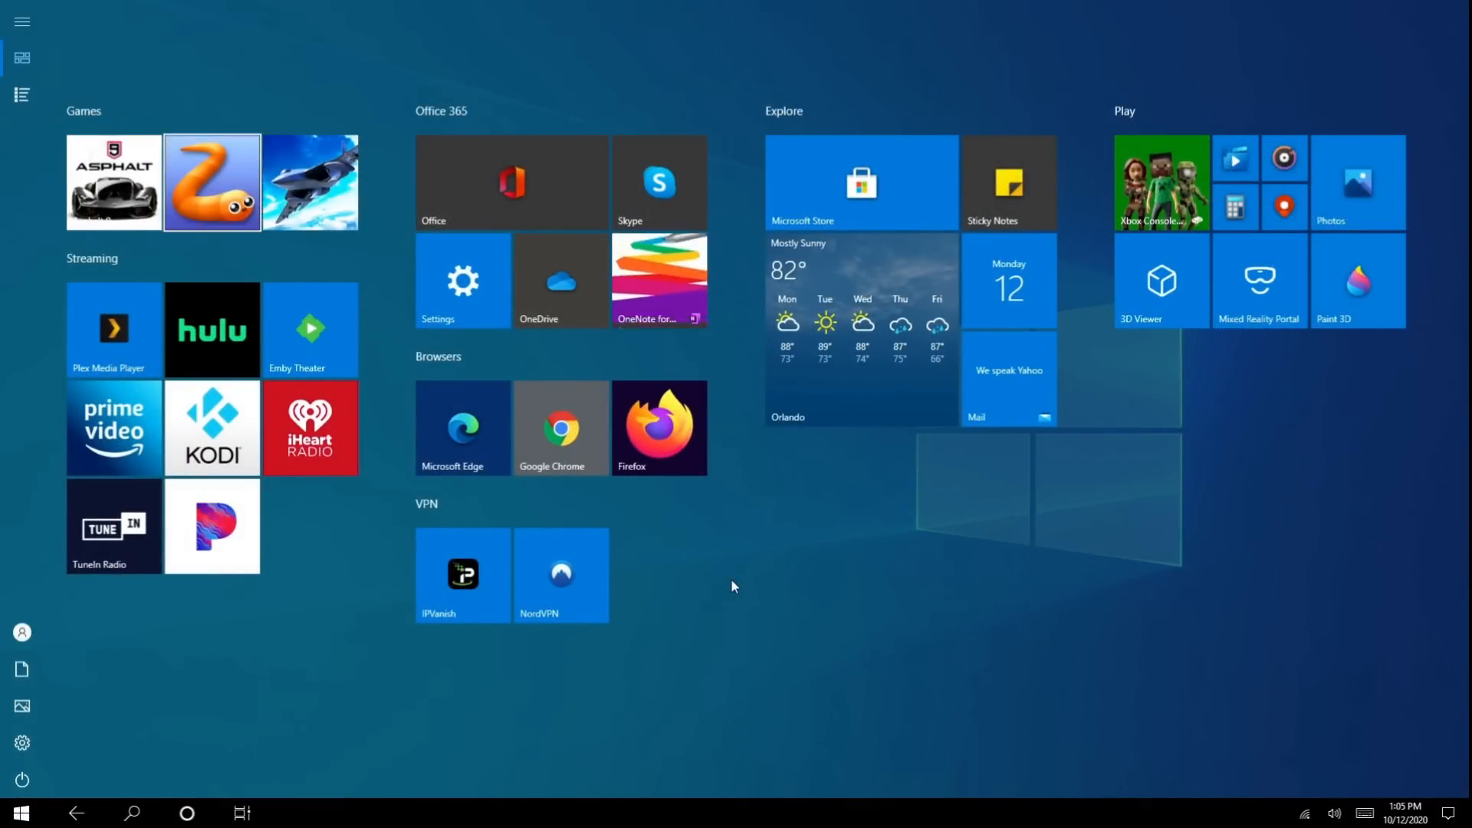
pyautogui.moveTo(112, 182)
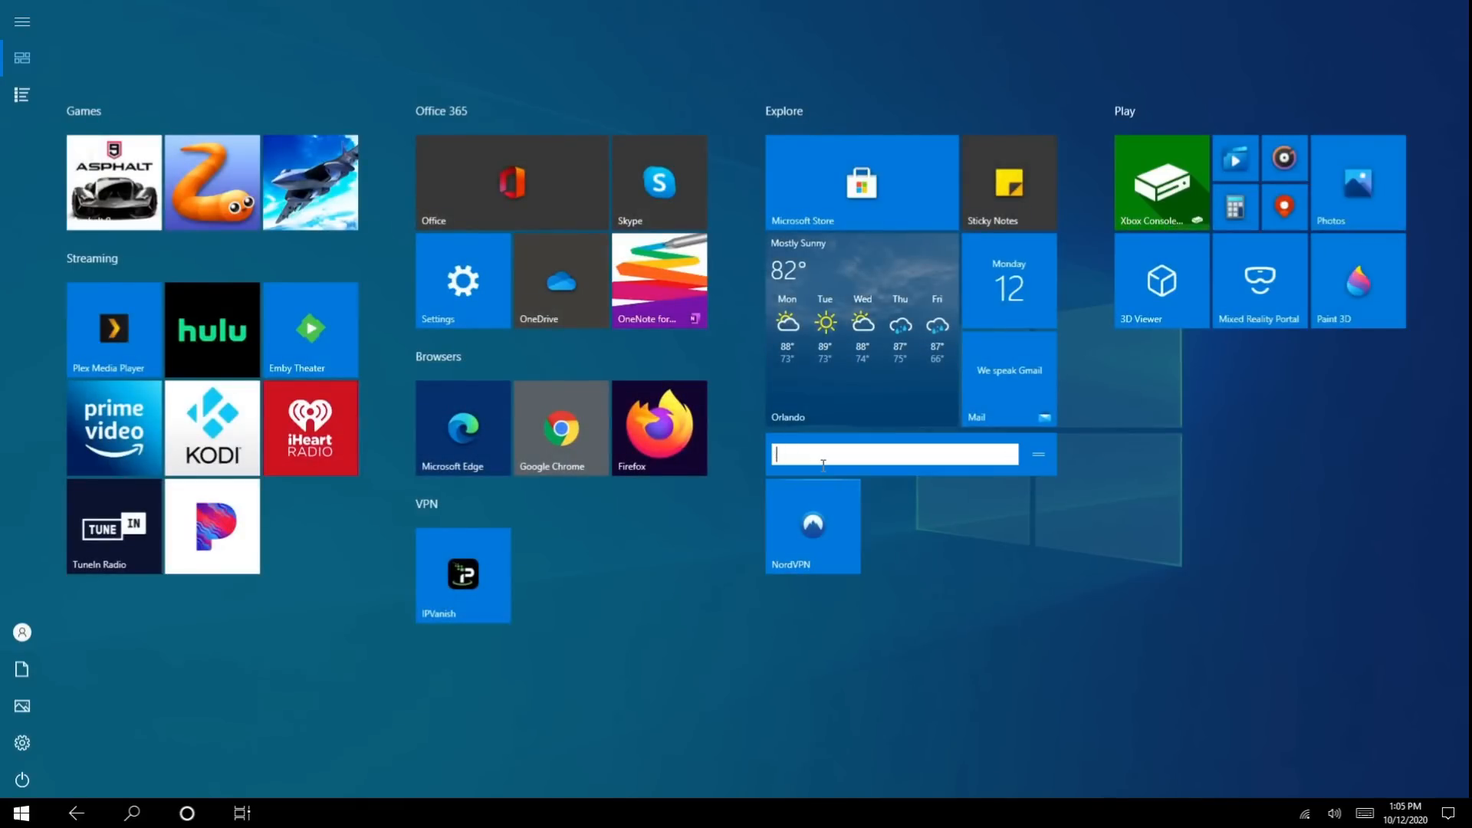
pyautogui.write('Nord')
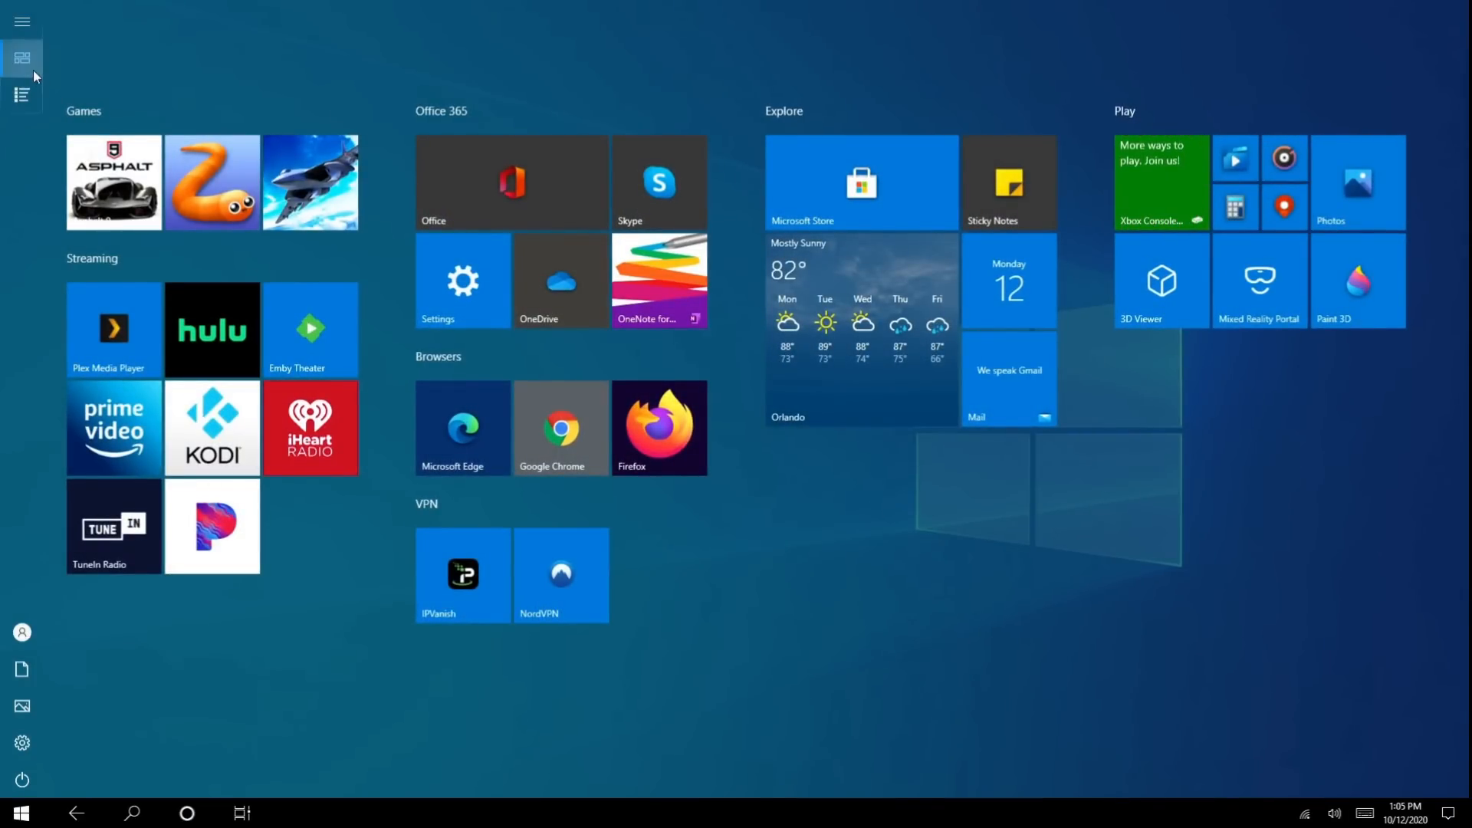
# - Pin the People app to Start from the All apps list
pyautogui.click(23, 94)
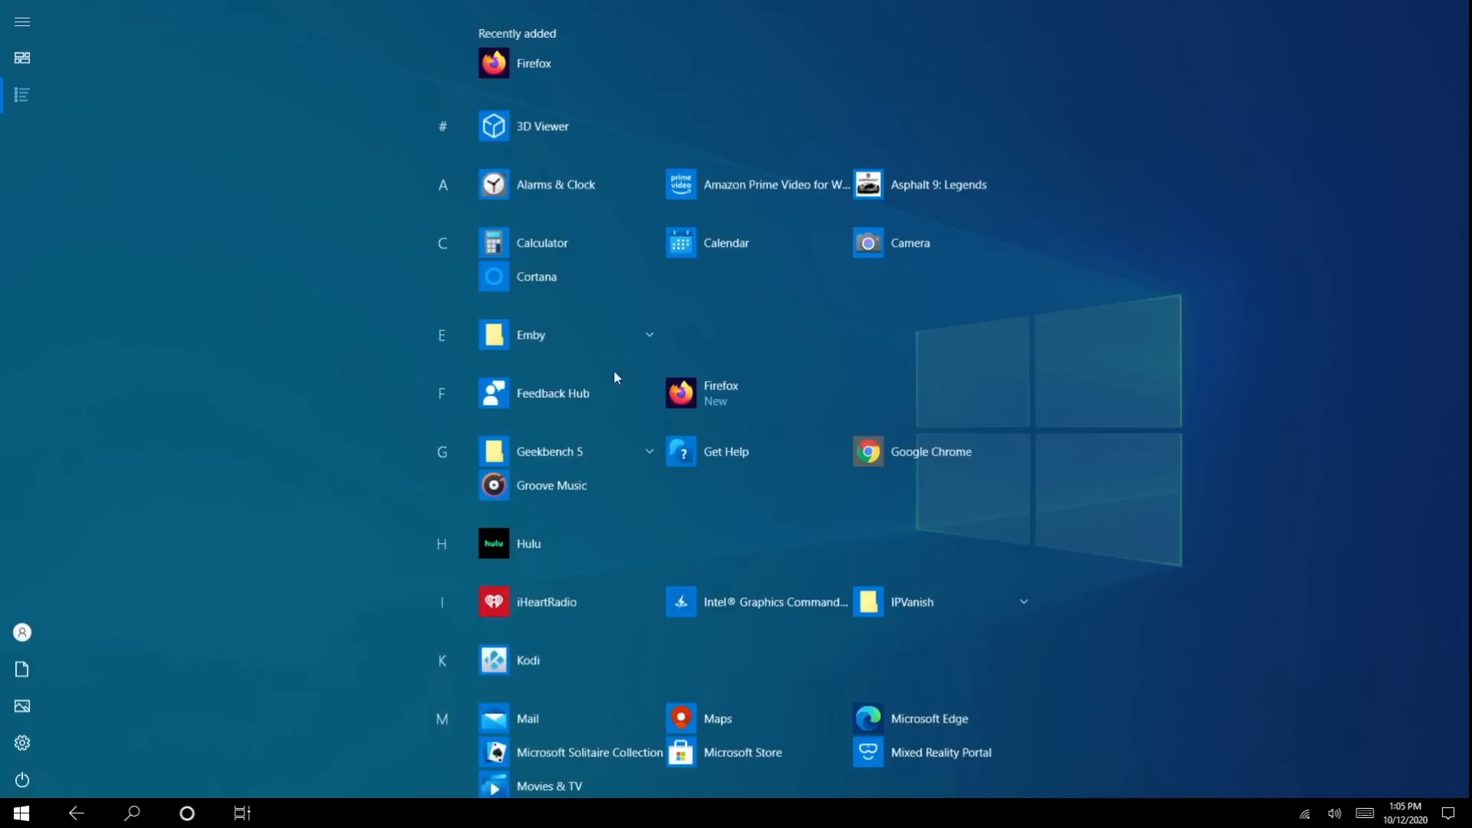
pyautogui.scroll(-3)
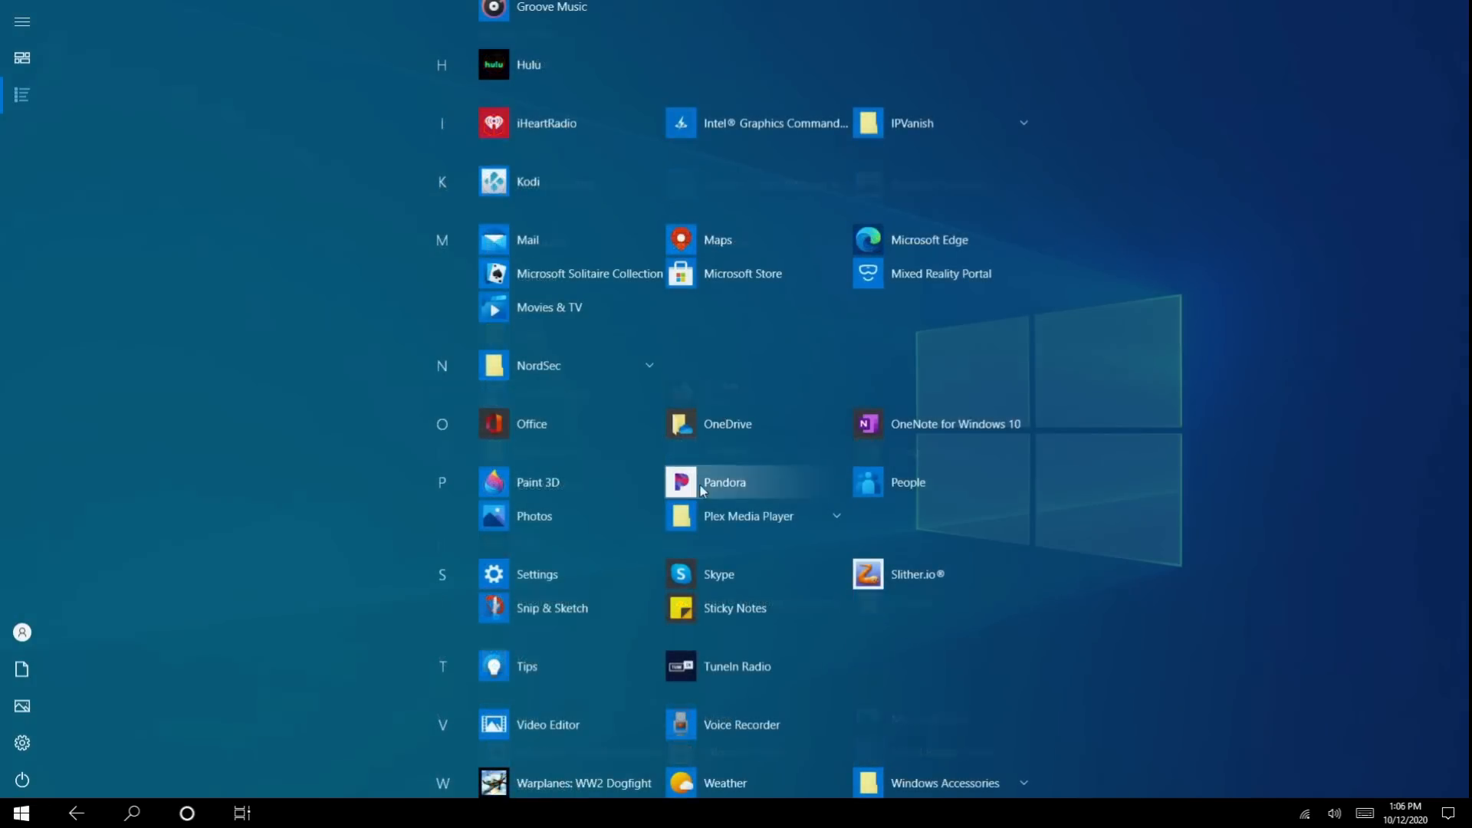
pyautogui.rightClick(907, 481)
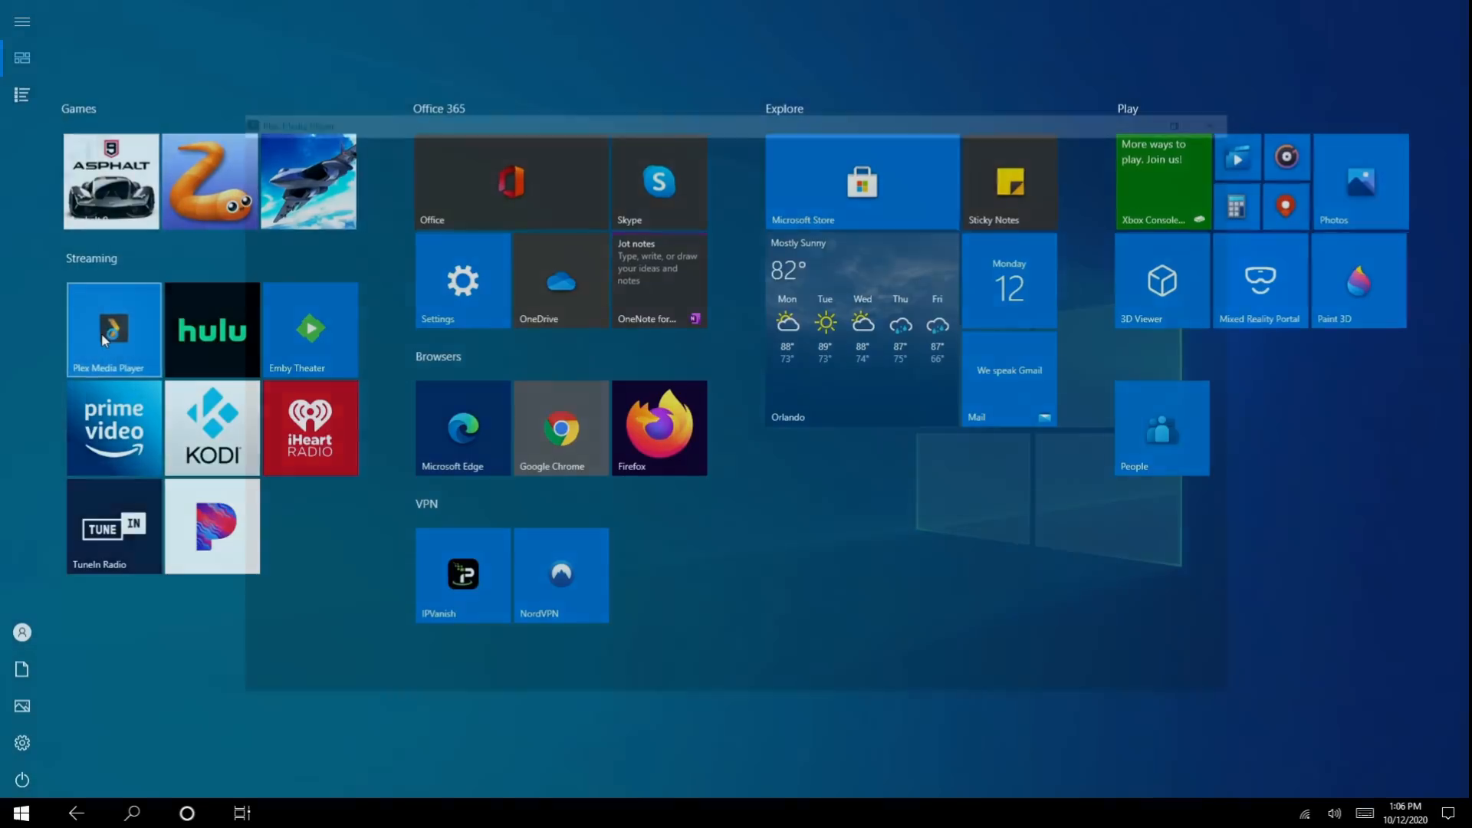
# - Launch Plex Media Player as the Triple M profile and make it full screen
pyautogui.click(112, 328)
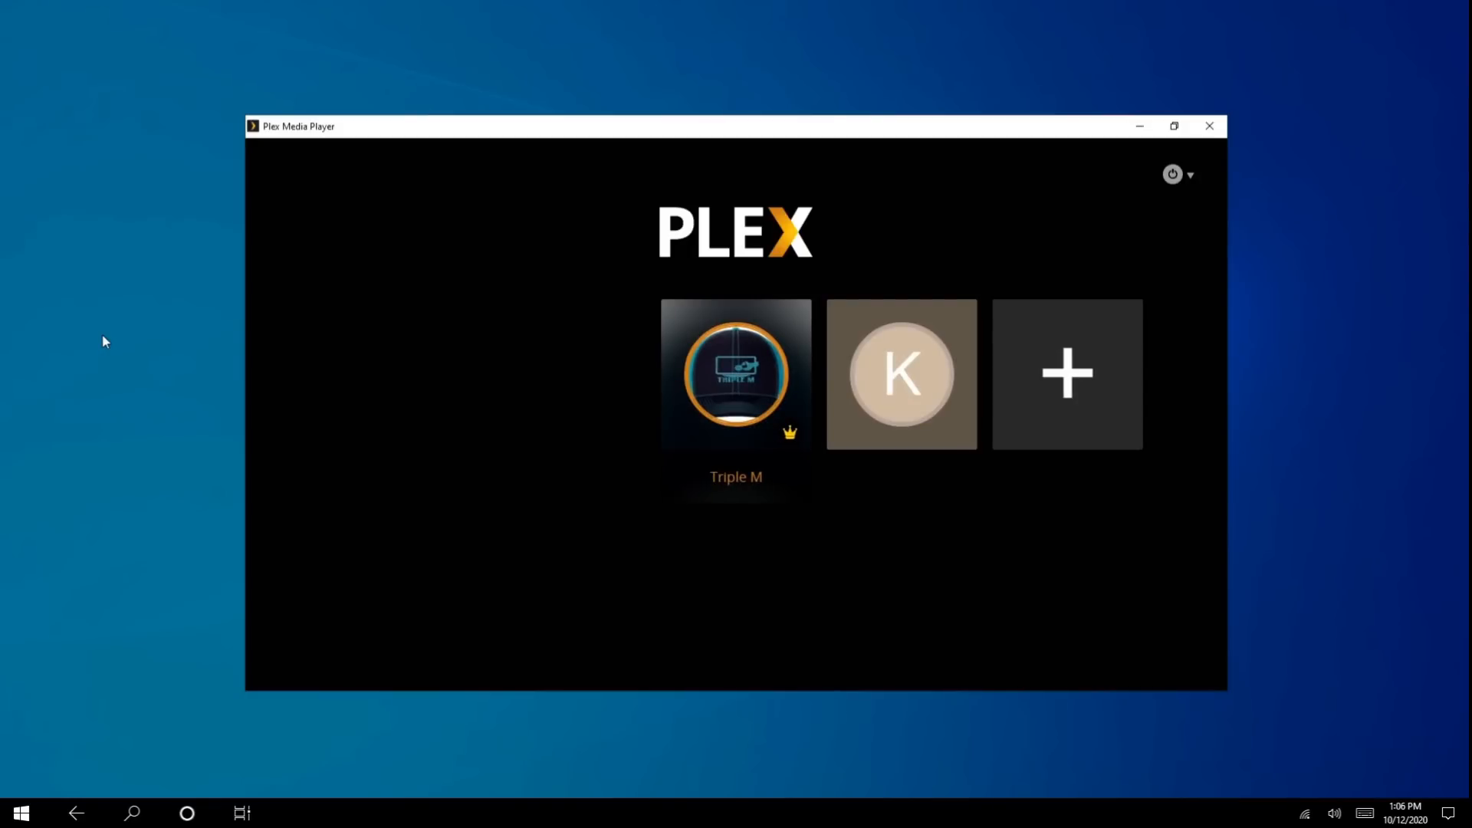
pyautogui.click(735, 374)
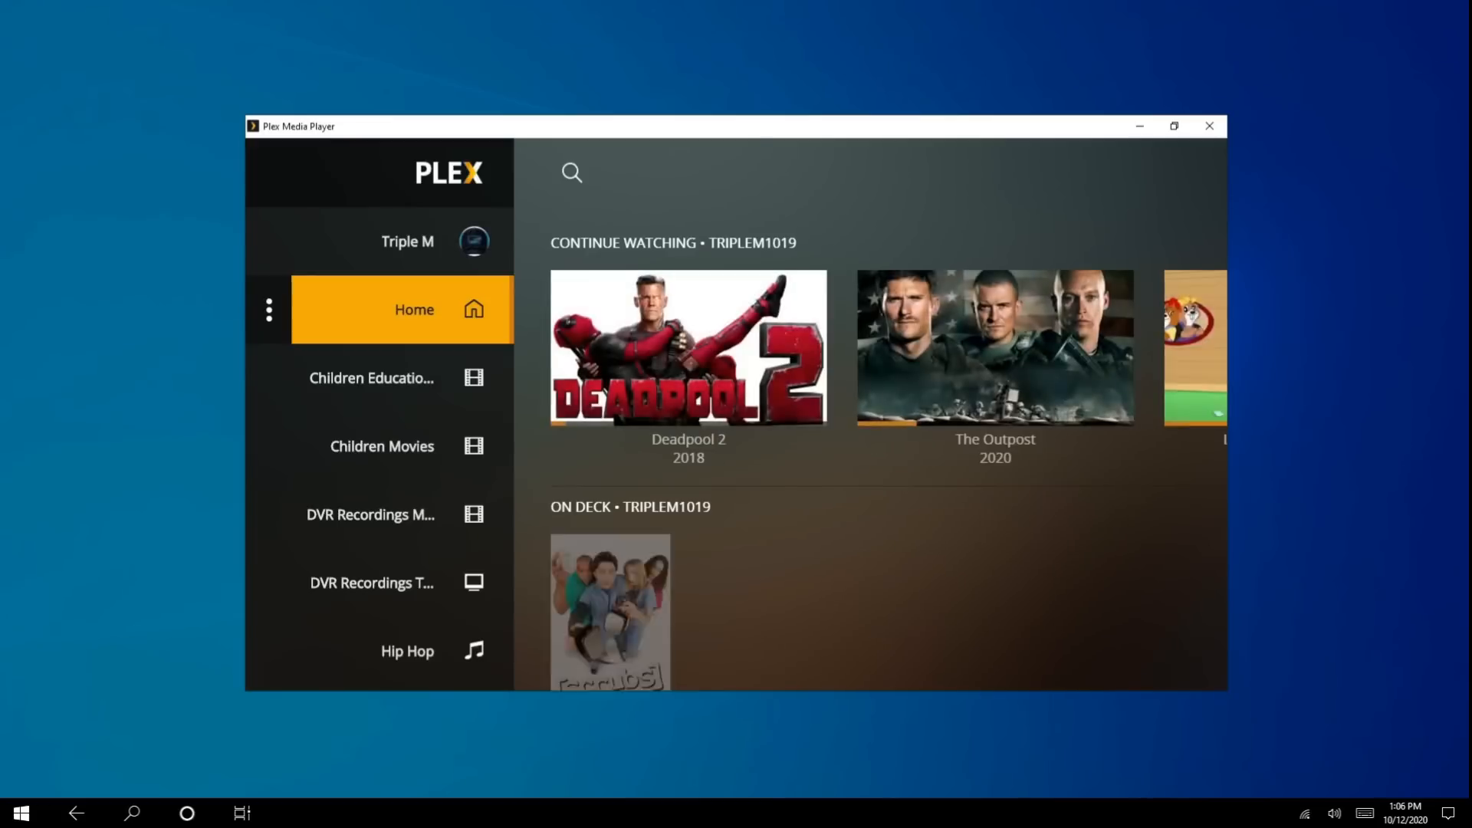
pyautogui.moveTo(1127, 178)
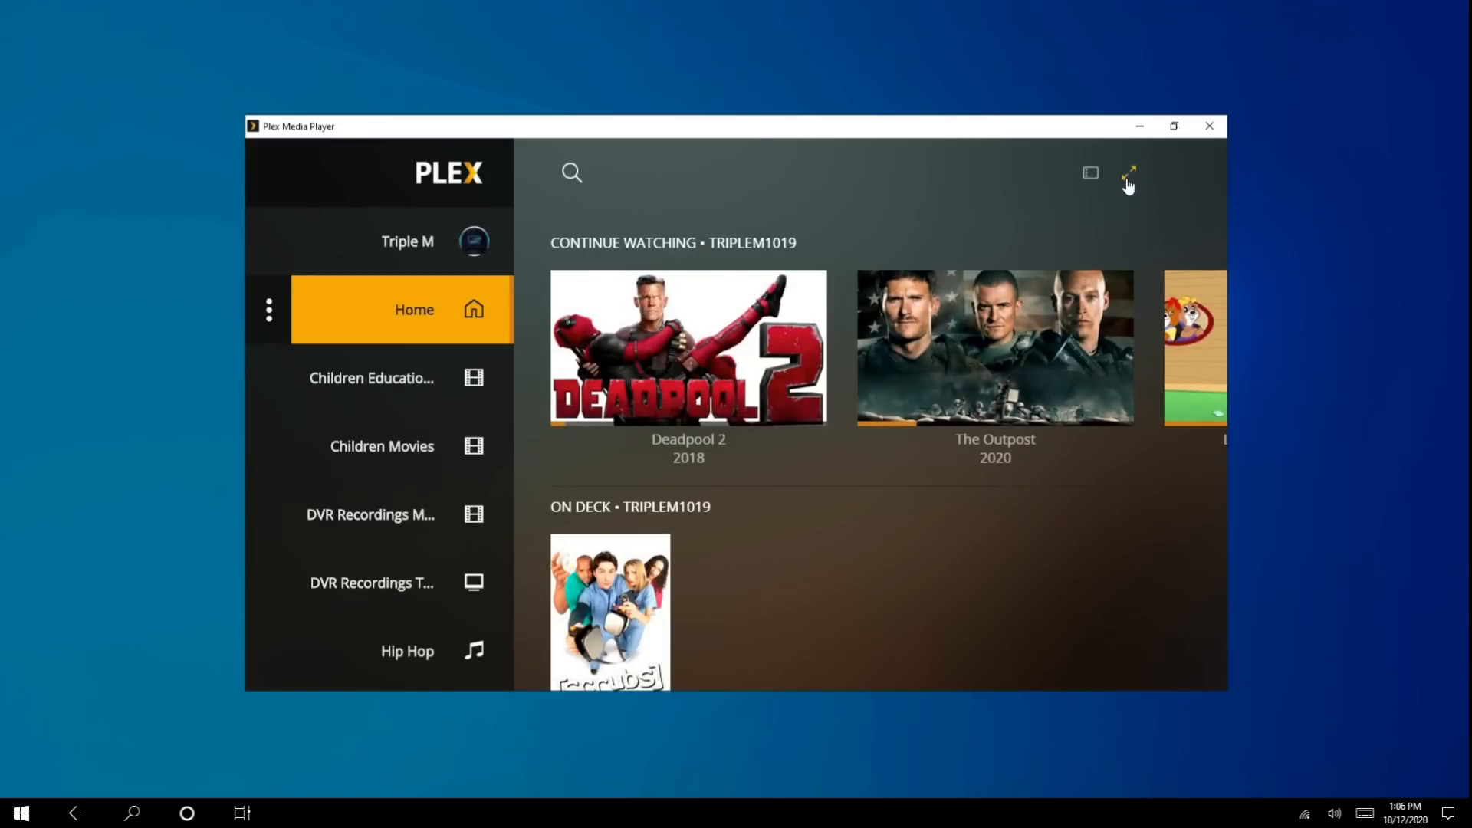
pyautogui.click(1127, 173)
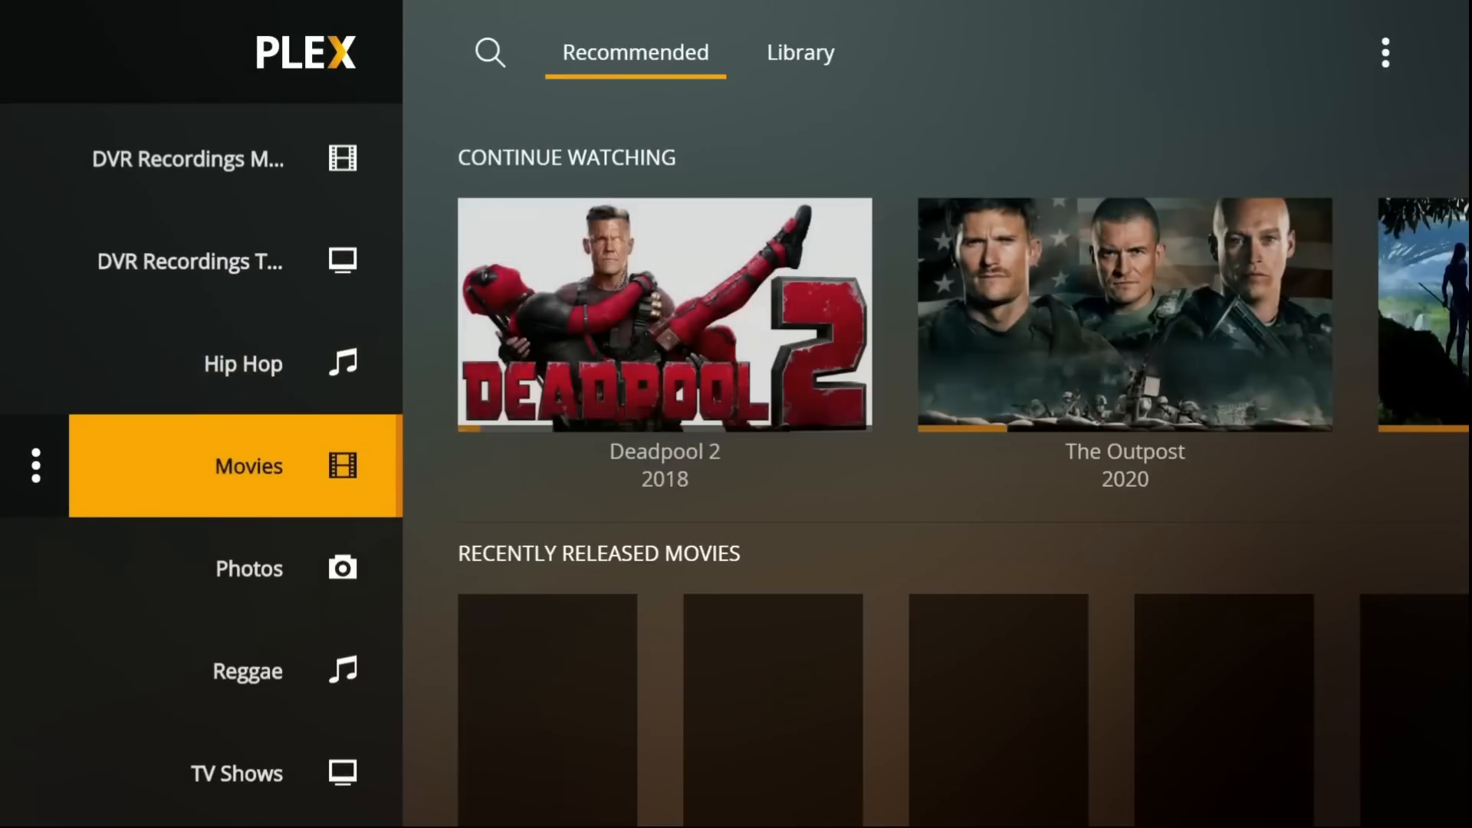
# - Find Dolittle in the Movies library and resume playing it
pyautogui.scroll(-3)
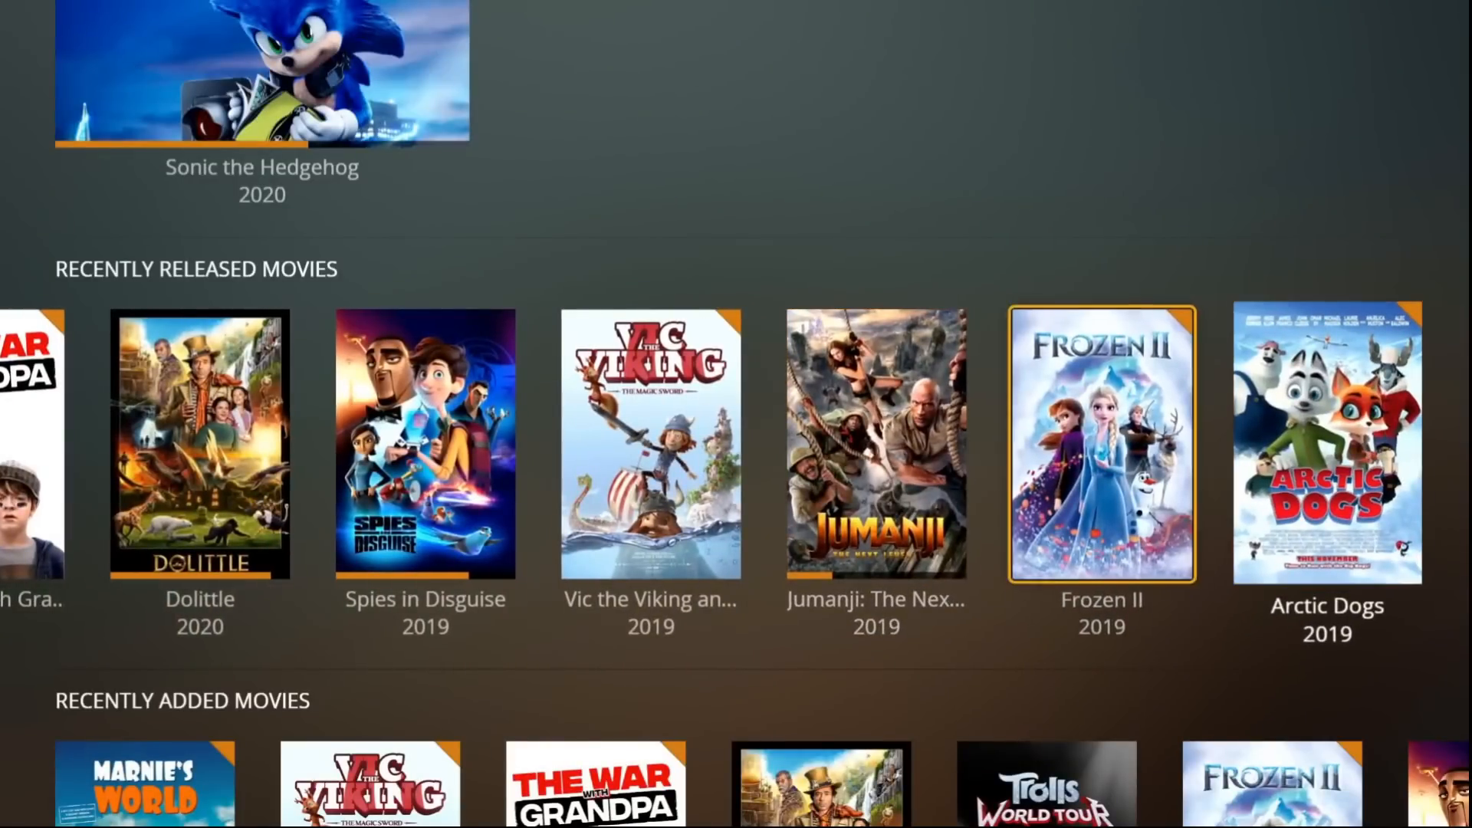
pyautogui.click(199, 442)
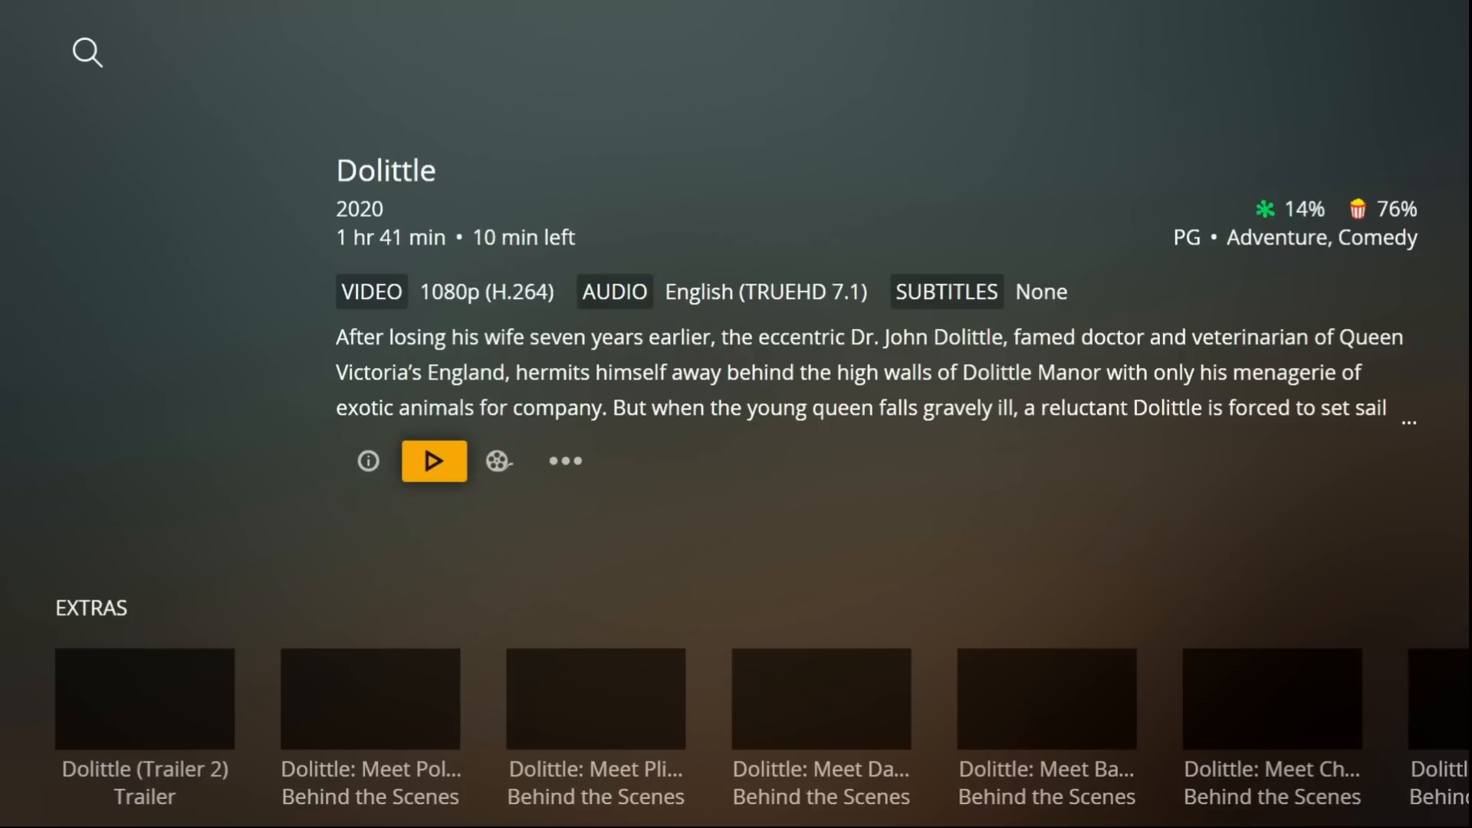
pyautogui.click(432, 460)
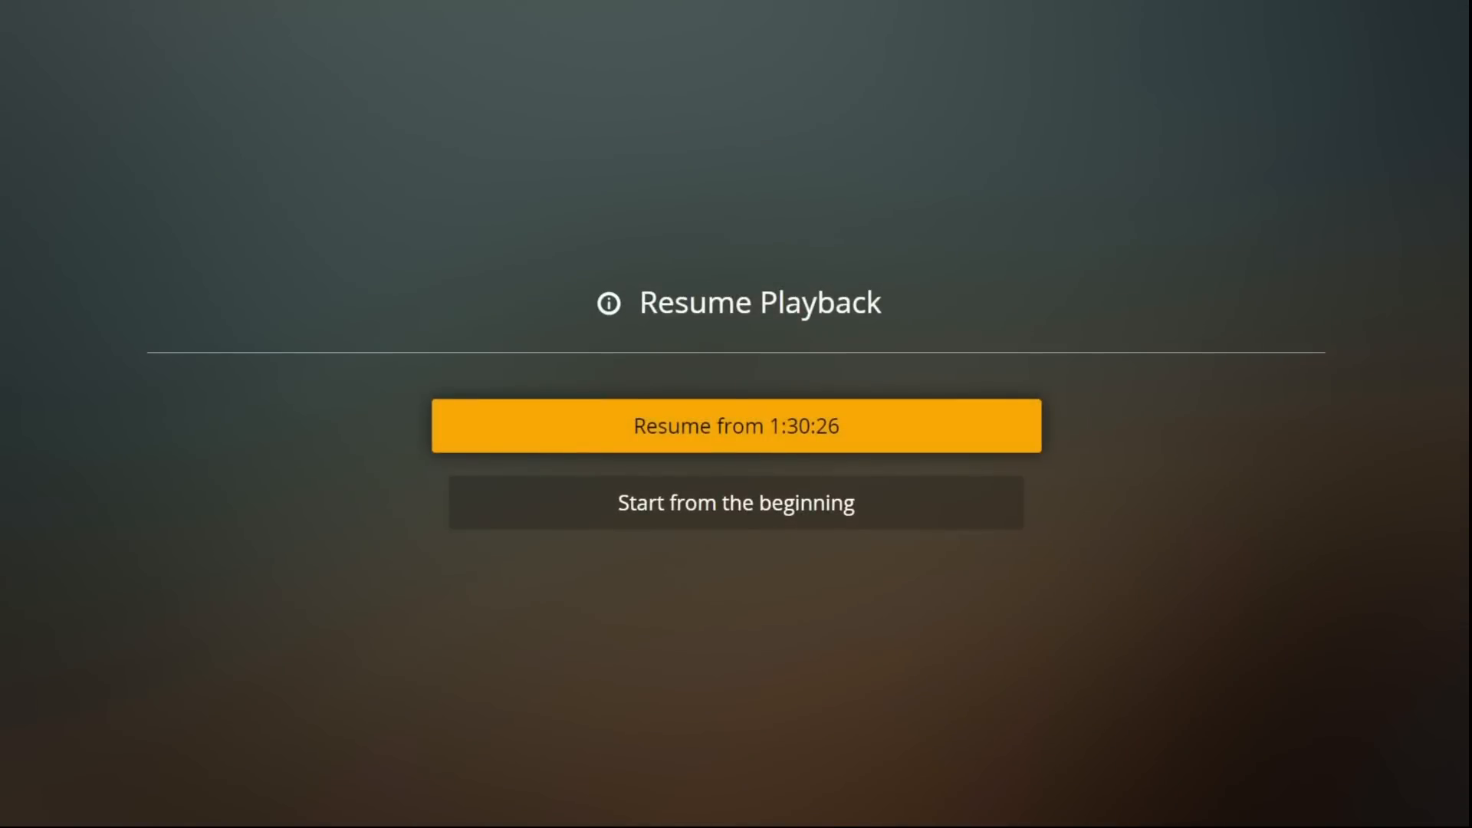
pyautogui.click(734, 425)
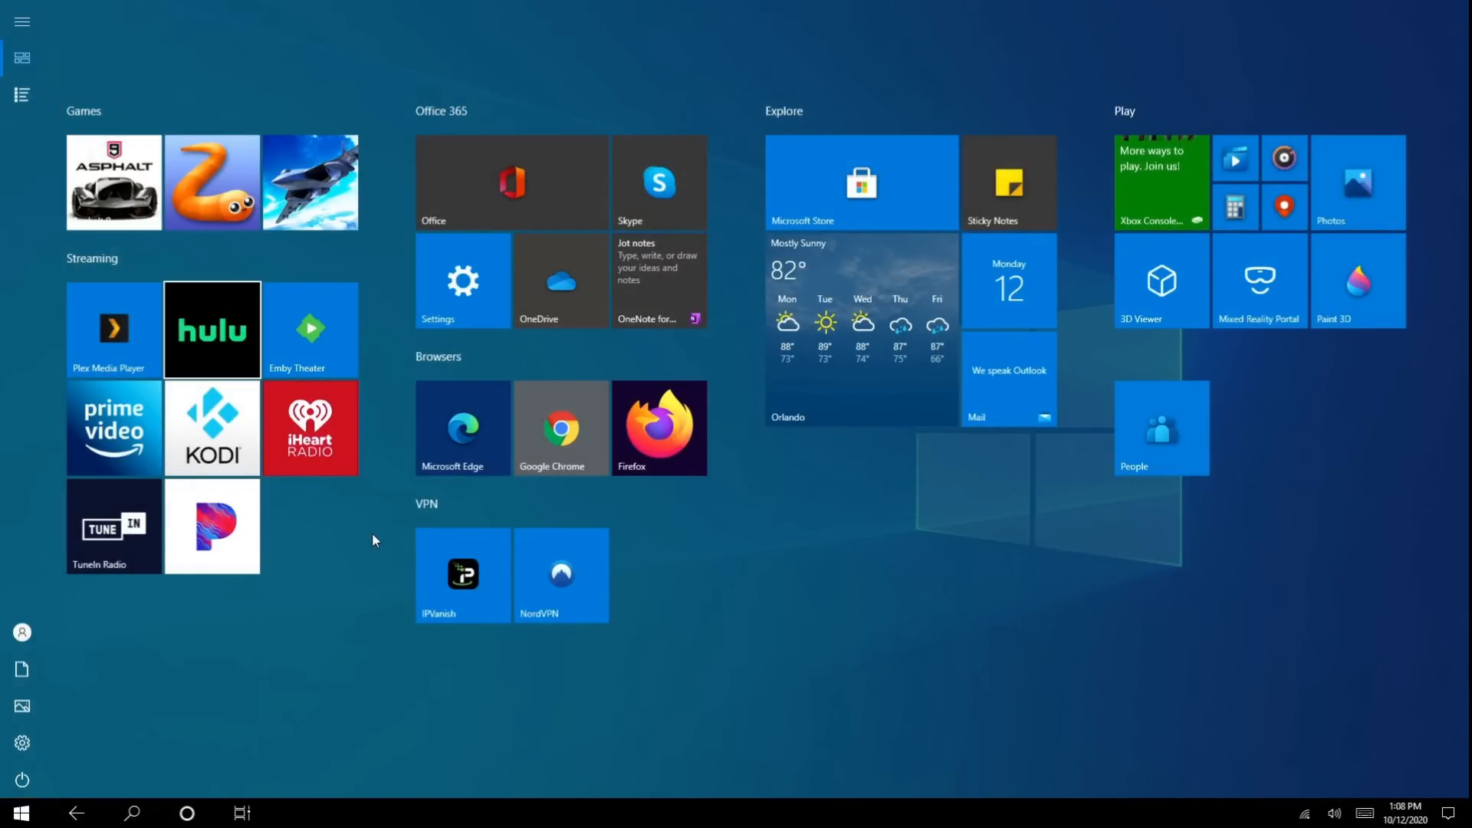
pyautogui.click(212, 329)
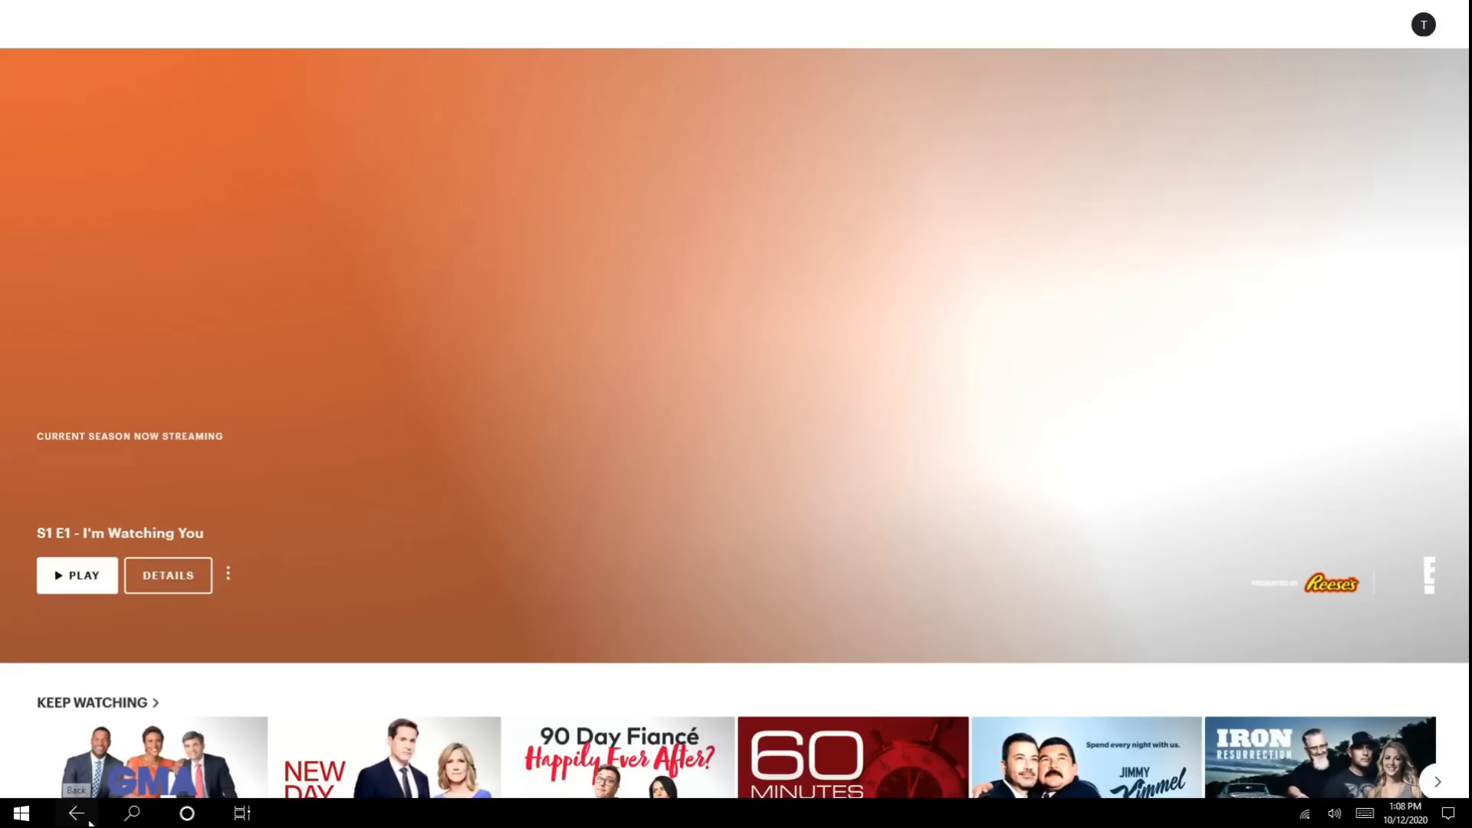
pyautogui.click(20, 813)
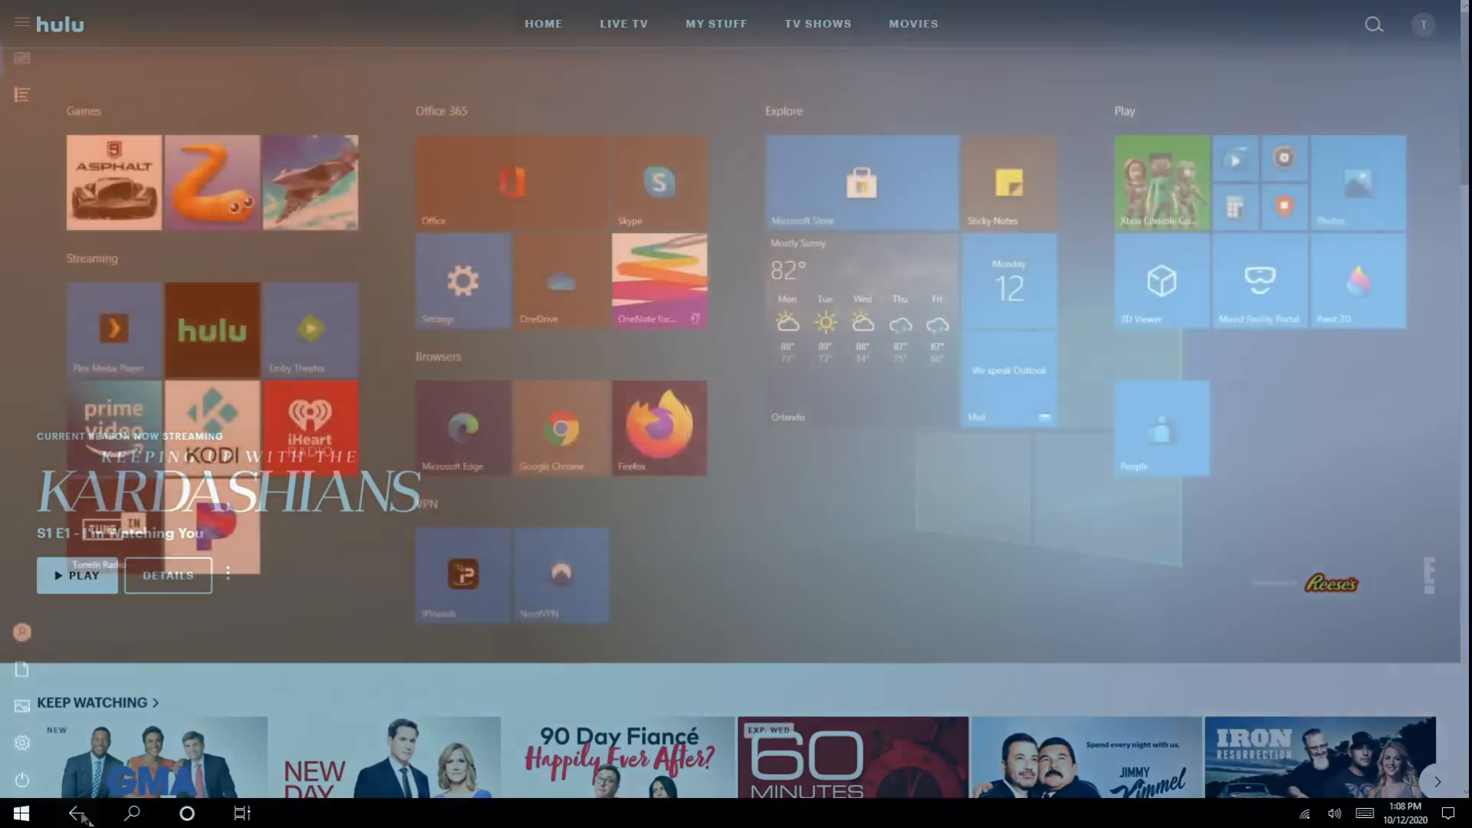
pyautogui.click(18, 813)
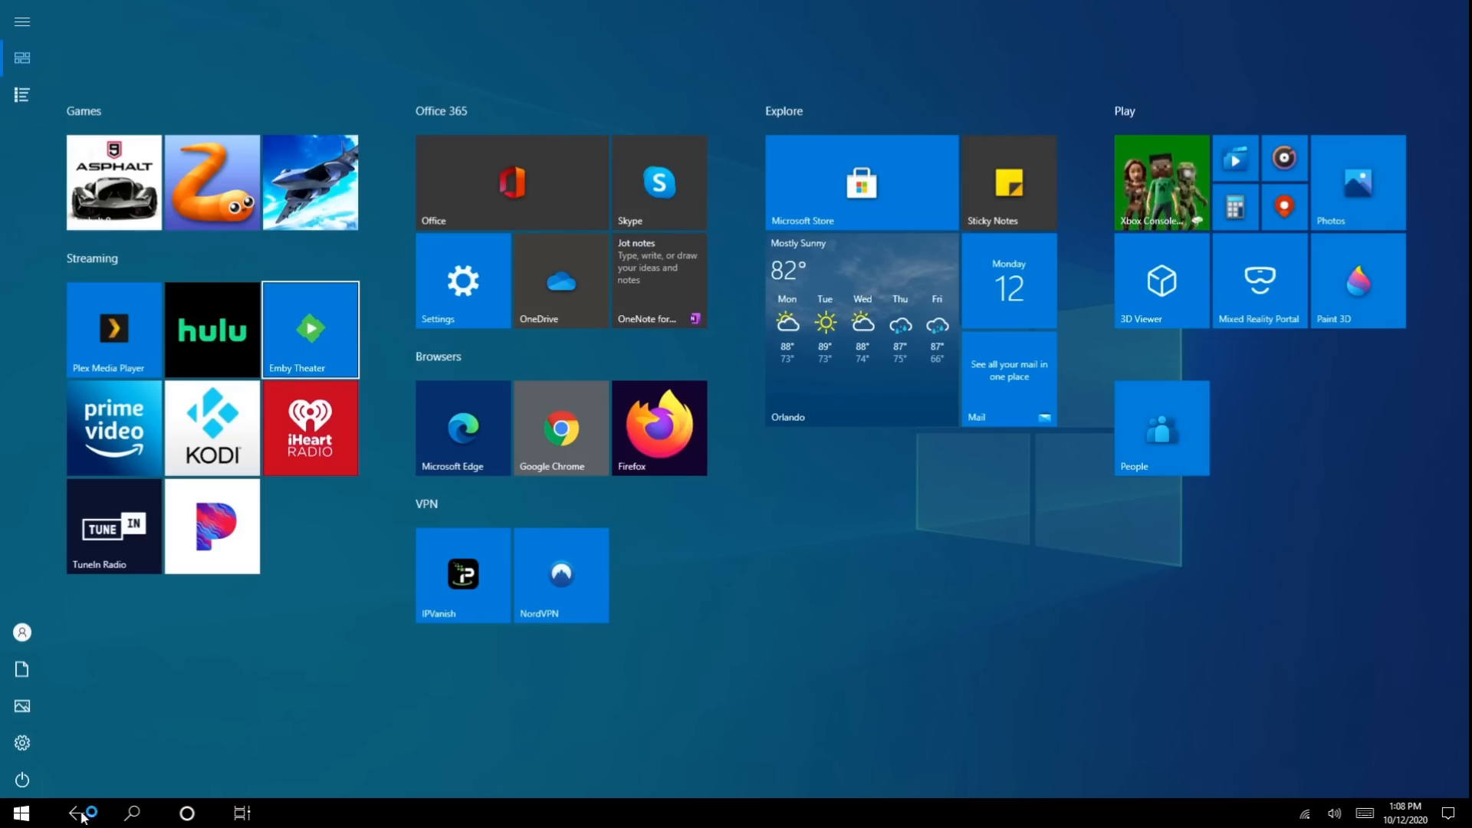
# - Launch Emby Theater and browse the full Movies grid
pyautogui.click(310, 329)
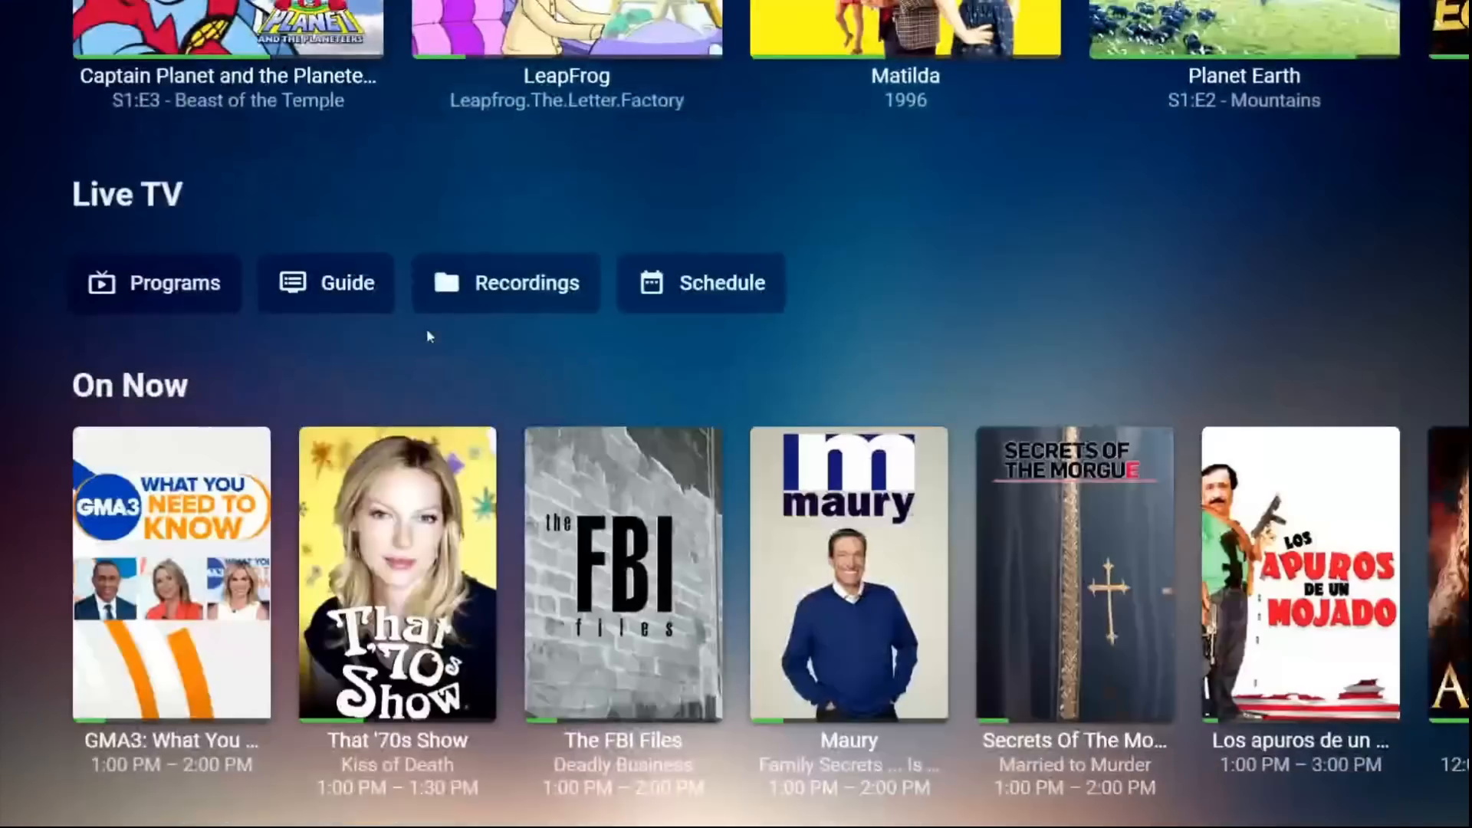
pyautogui.scroll(3)
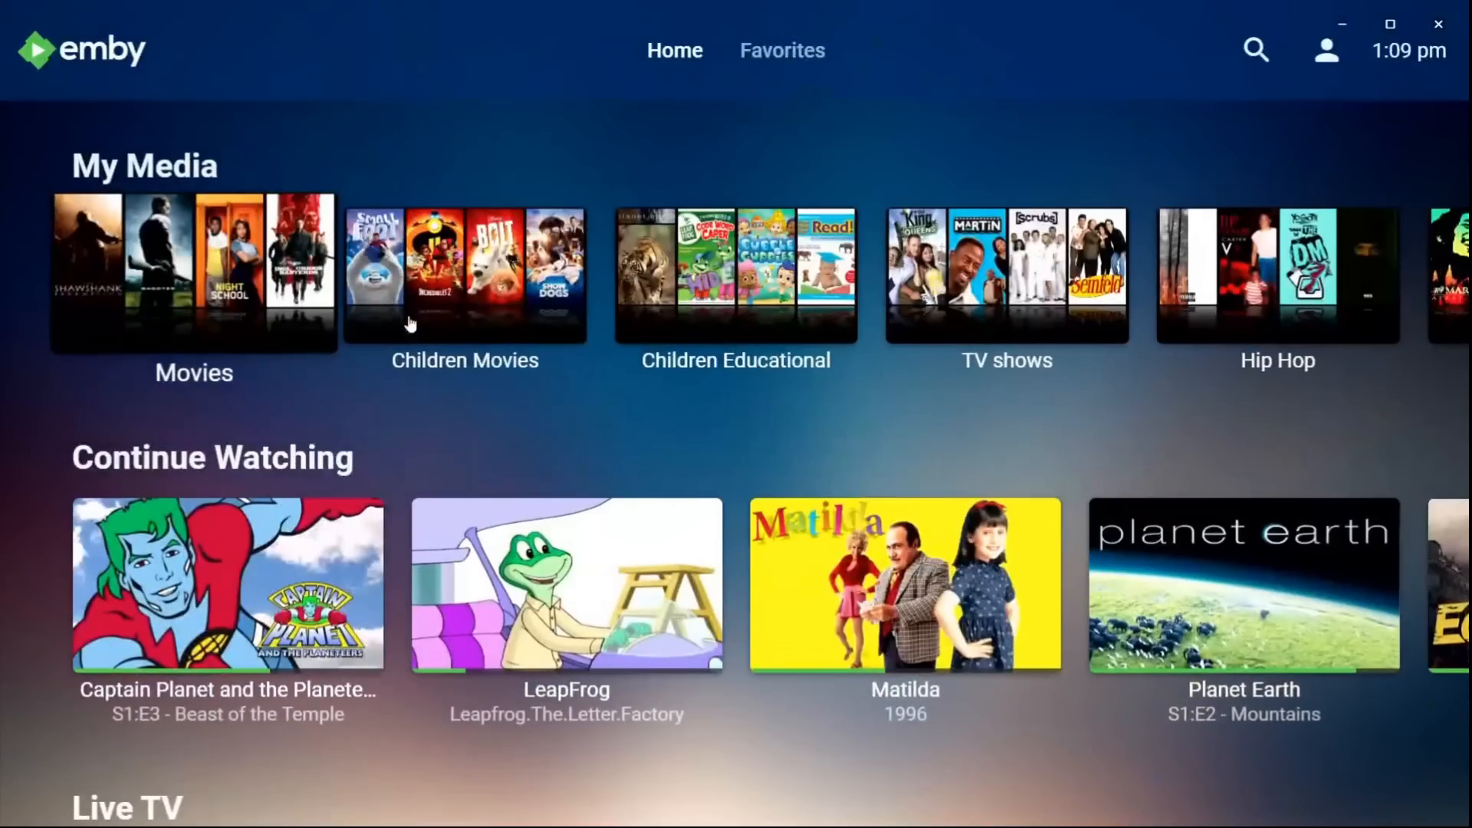
pyautogui.click(193, 273)
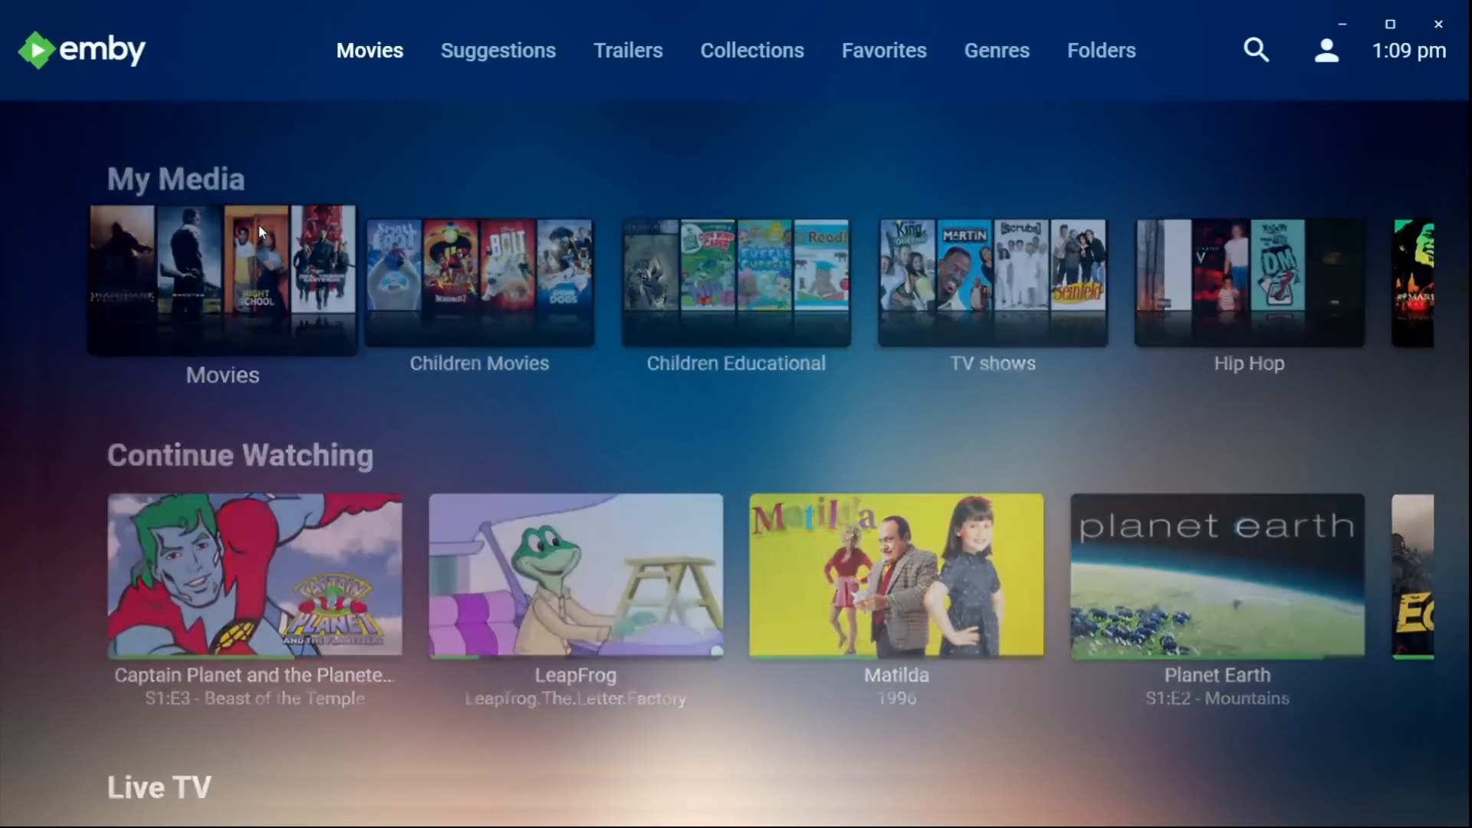
pyautogui.click(223, 282)
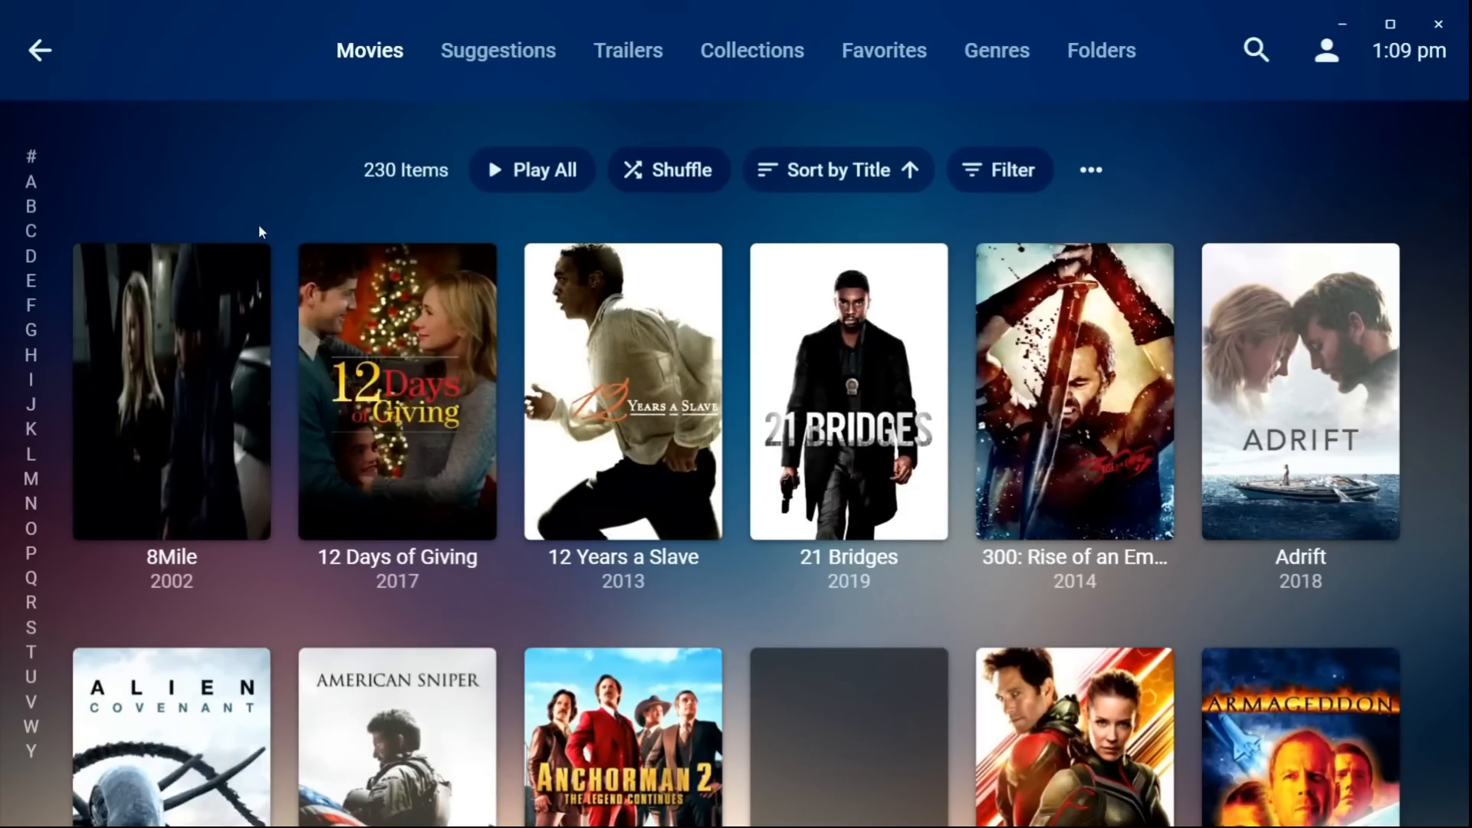
pyautogui.scroll(-3)
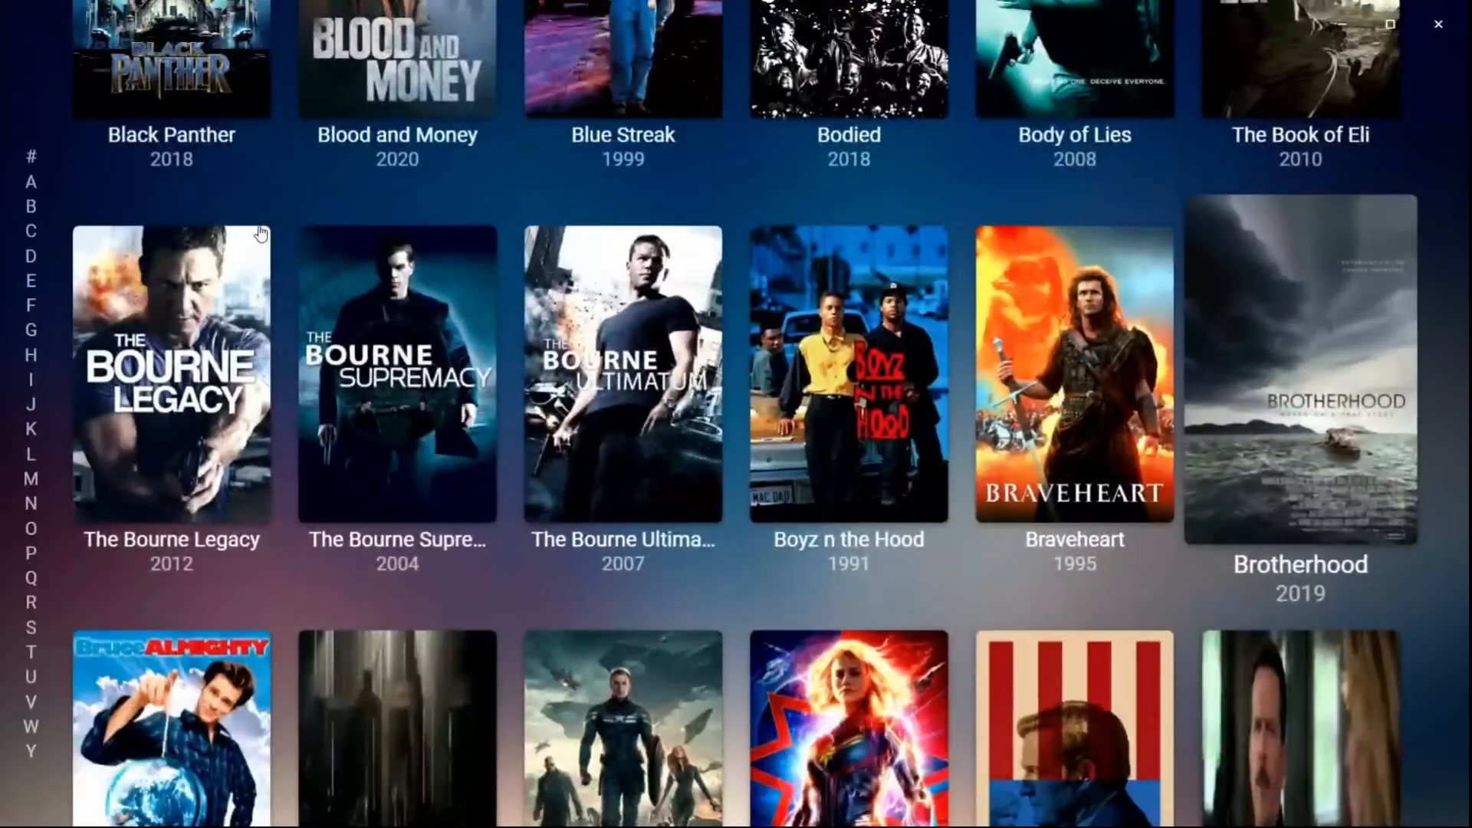
pyautogui.scroll(-3)
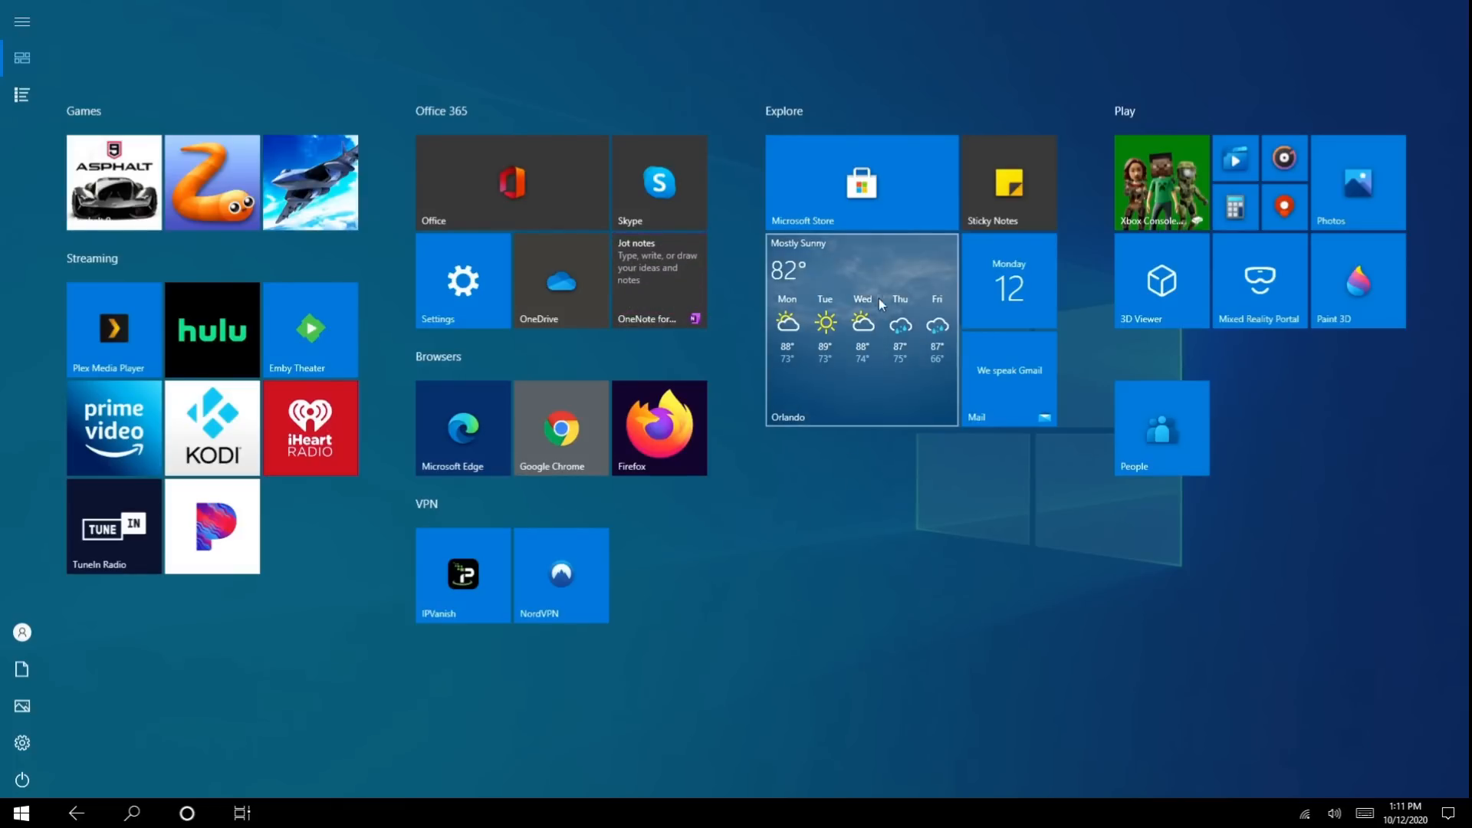
# - Briefly check Microsoft Store and the Orlando weather forecast, then launch Google Chrome
pyautogui.click(859, 182)
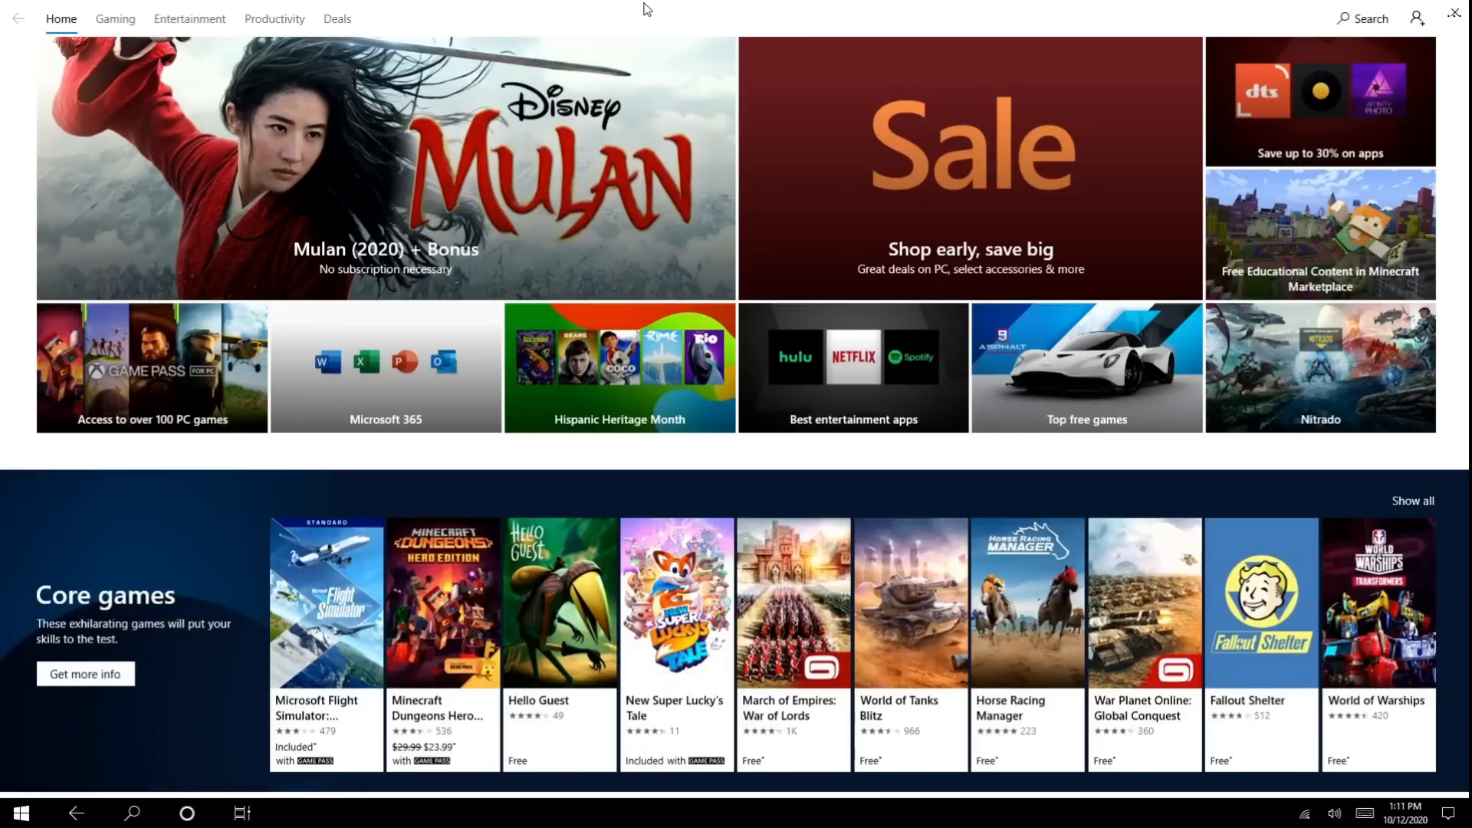
pyautogui.click(18, 813)
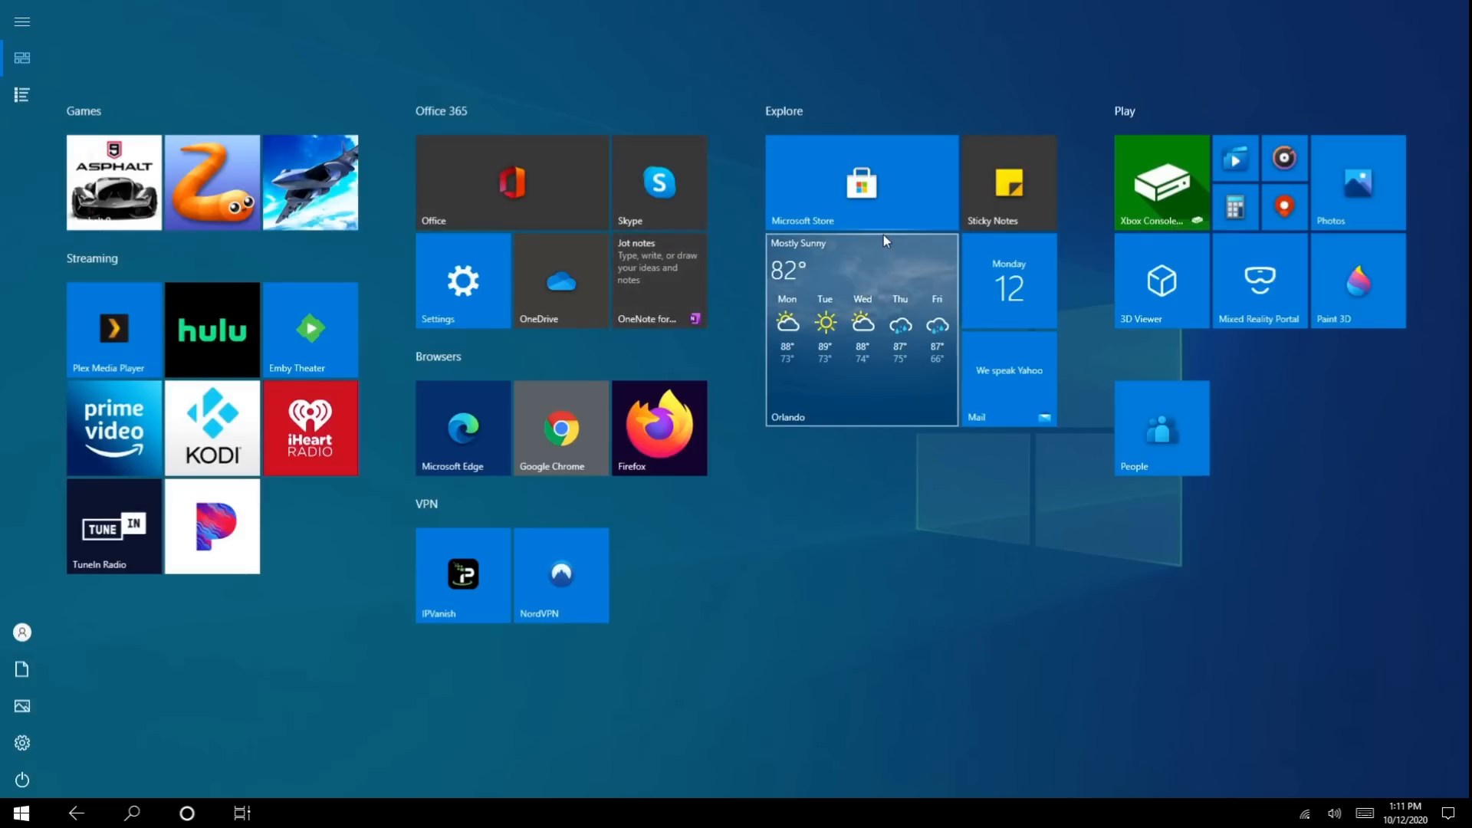
pyautogui.moveTo(880, 204)
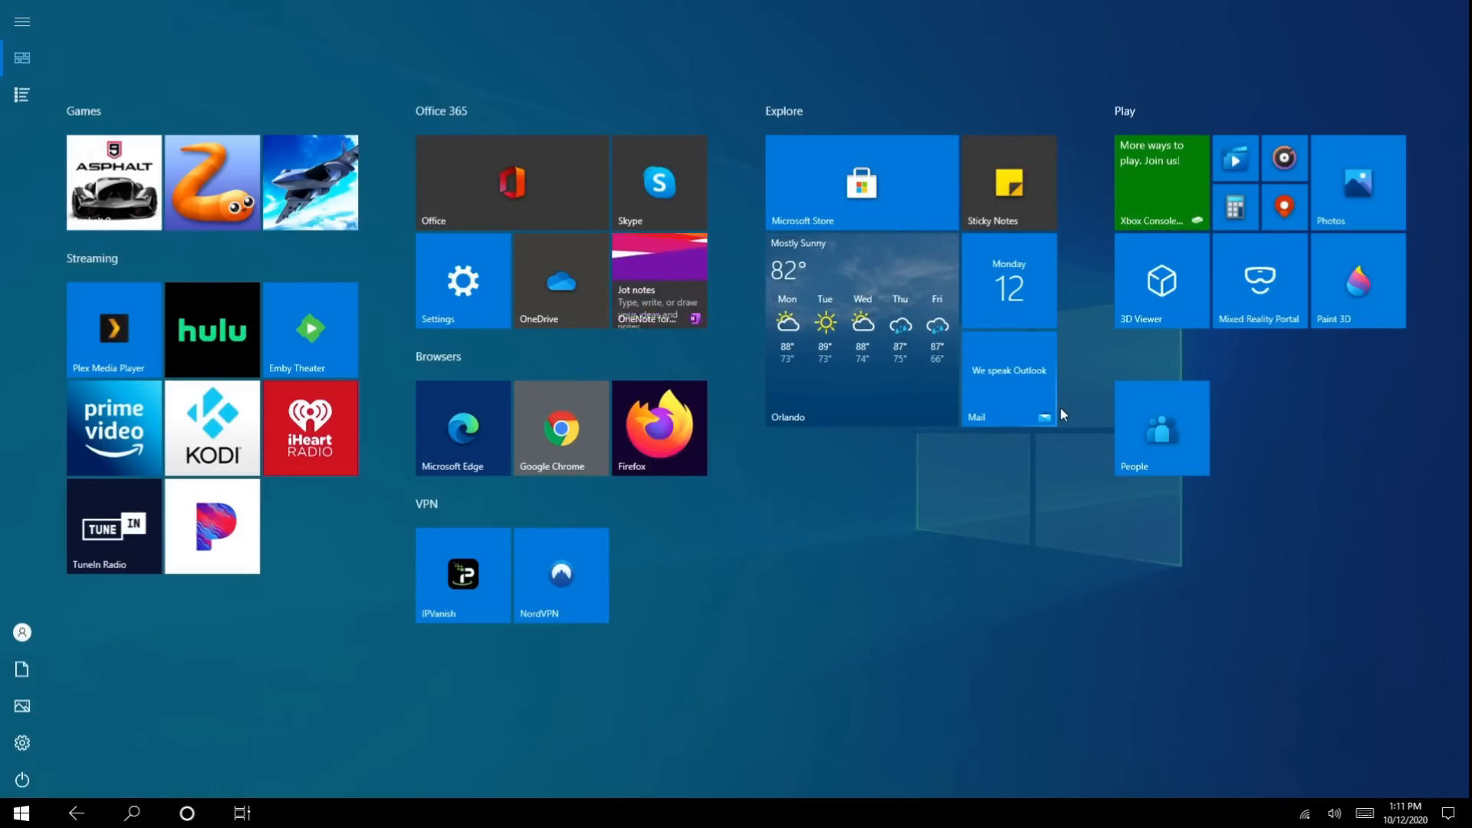
pyautogui.click(859, 328)
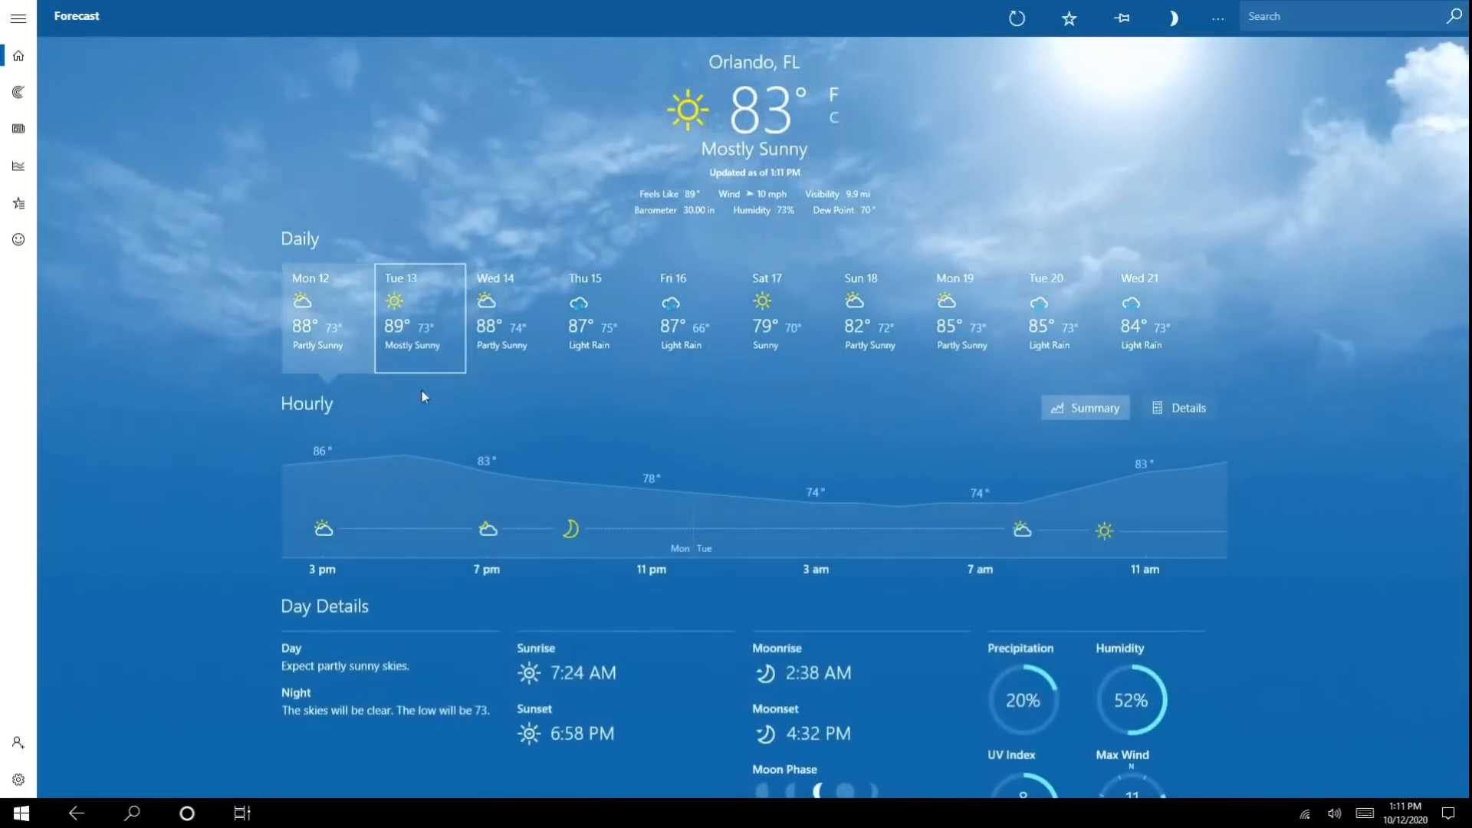
pyautogui.click(15, 813)
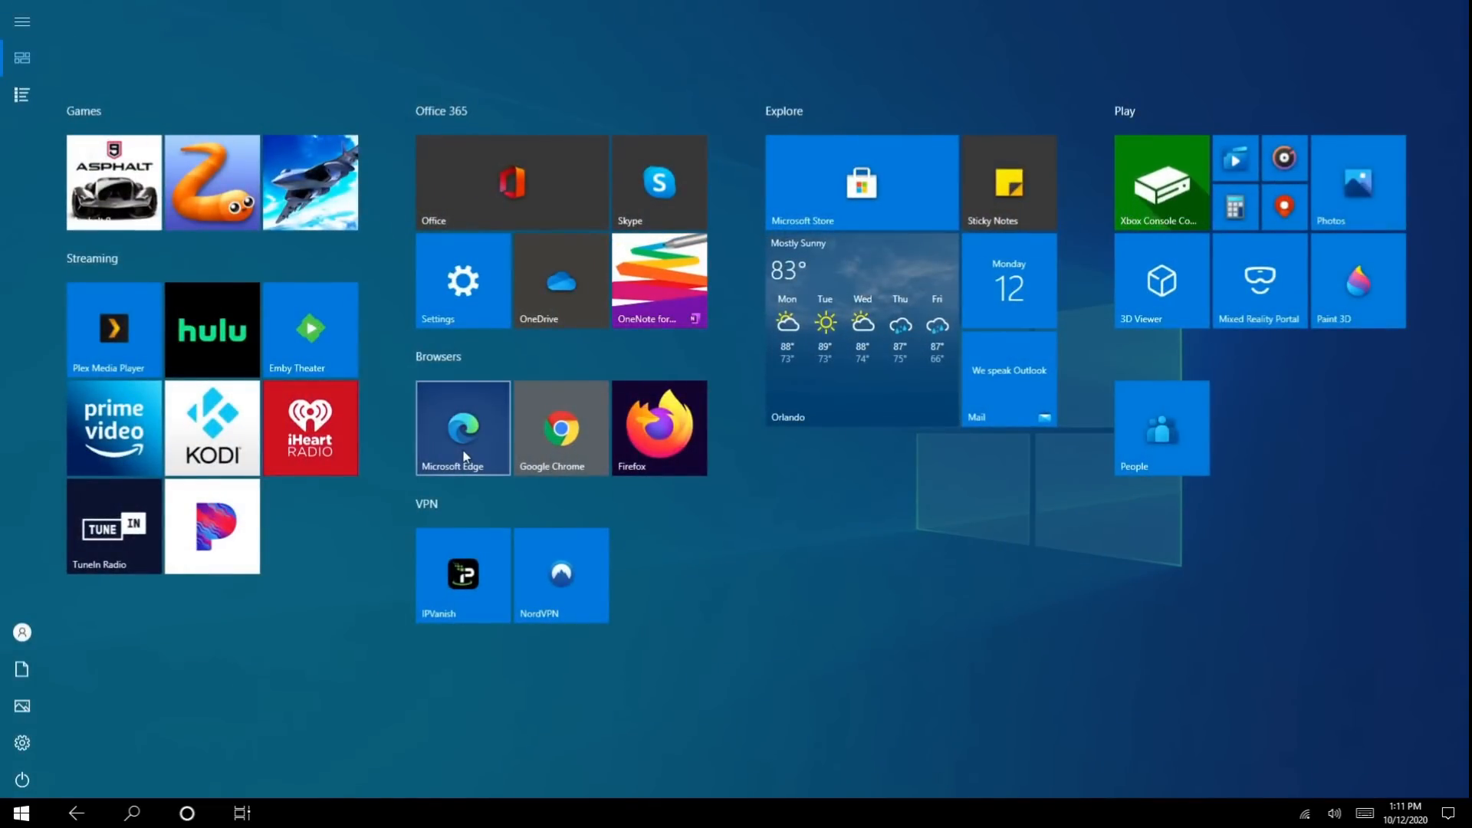
pyautogui.moveTo(559, 428)
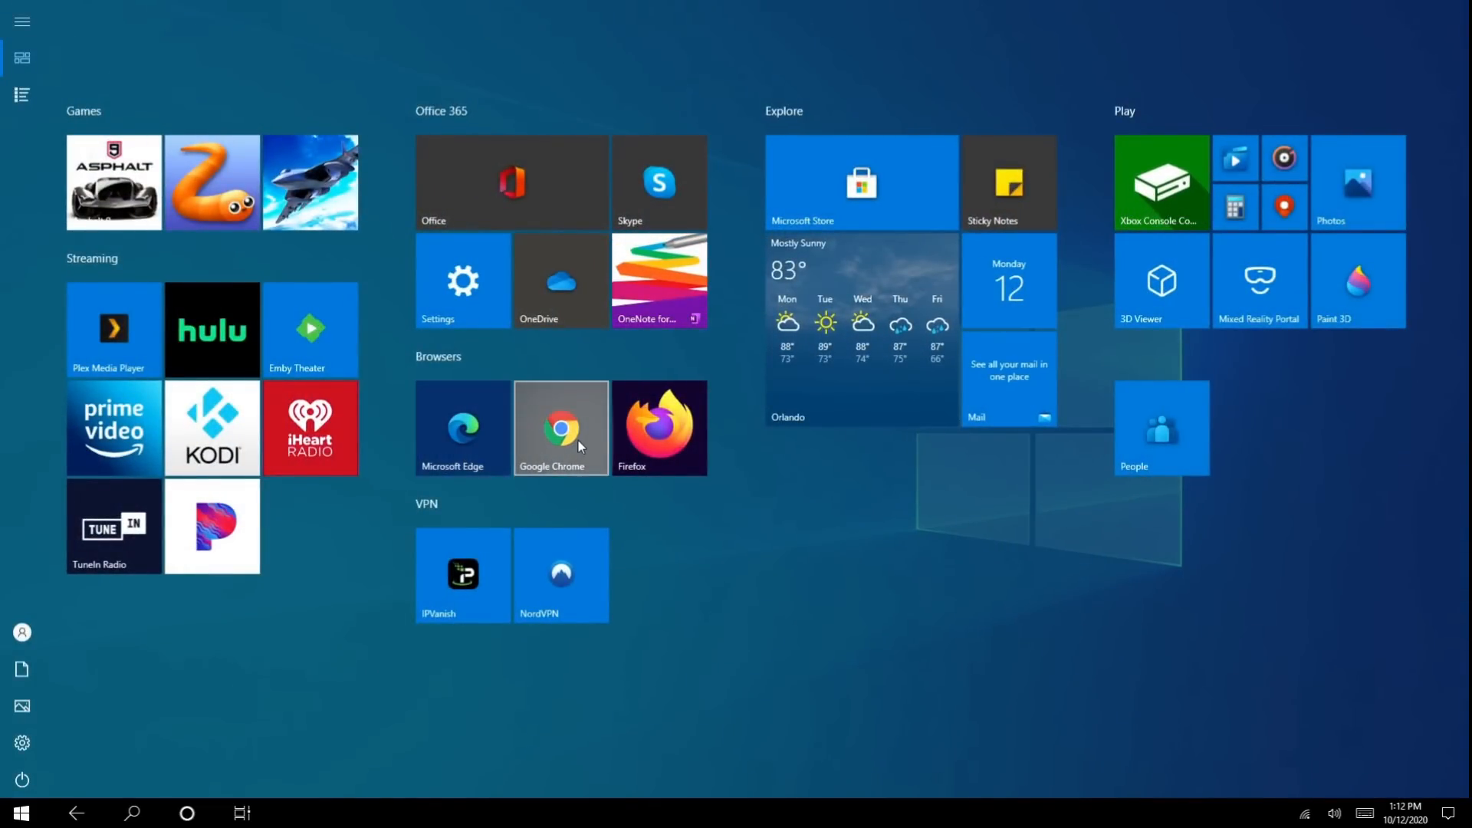
pyautogui.click(561, 428)
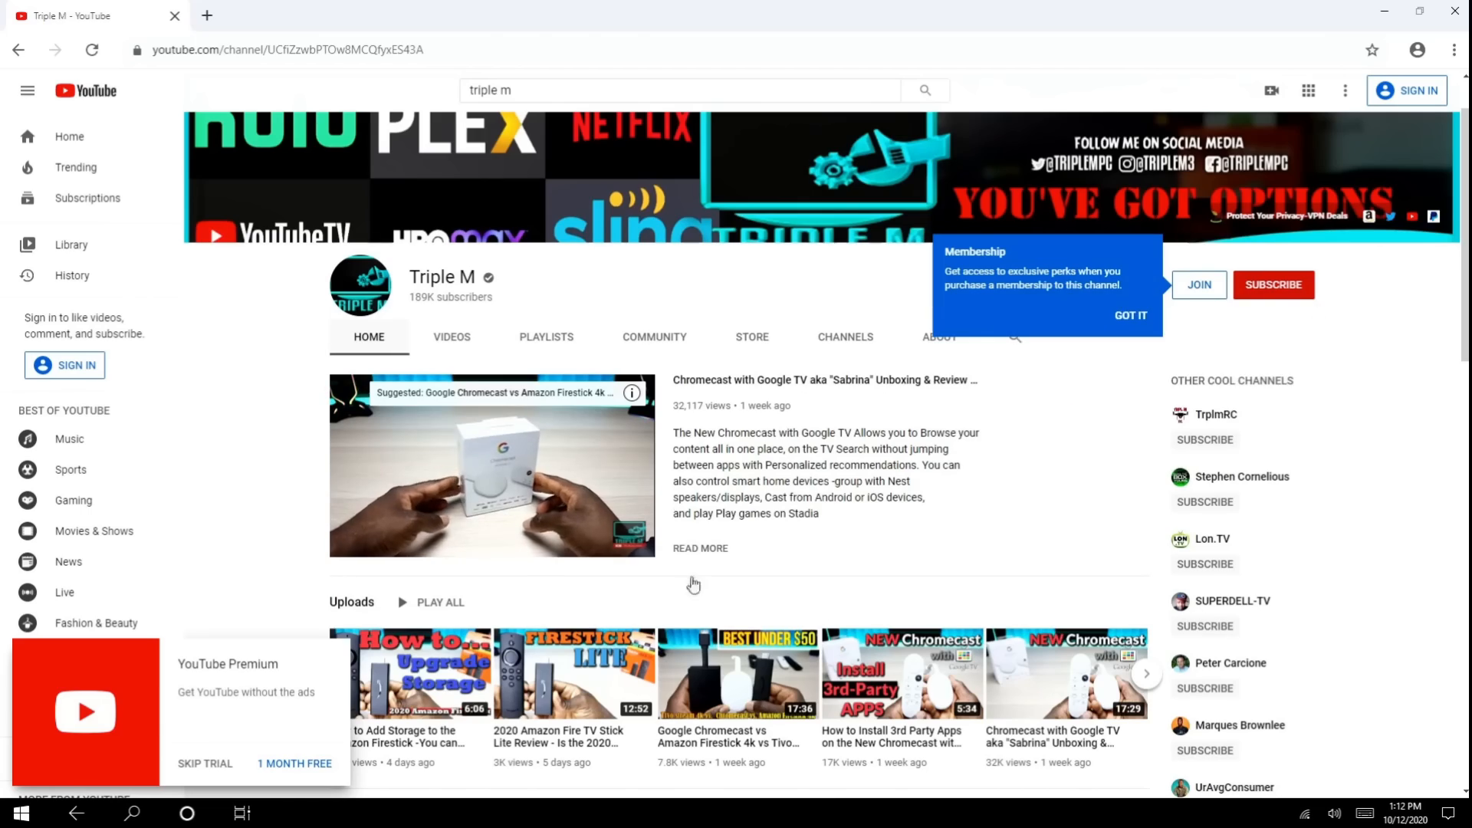
# - Search YouTube for 4k test and pick a video from the results
pyautogui.scroll(-3)
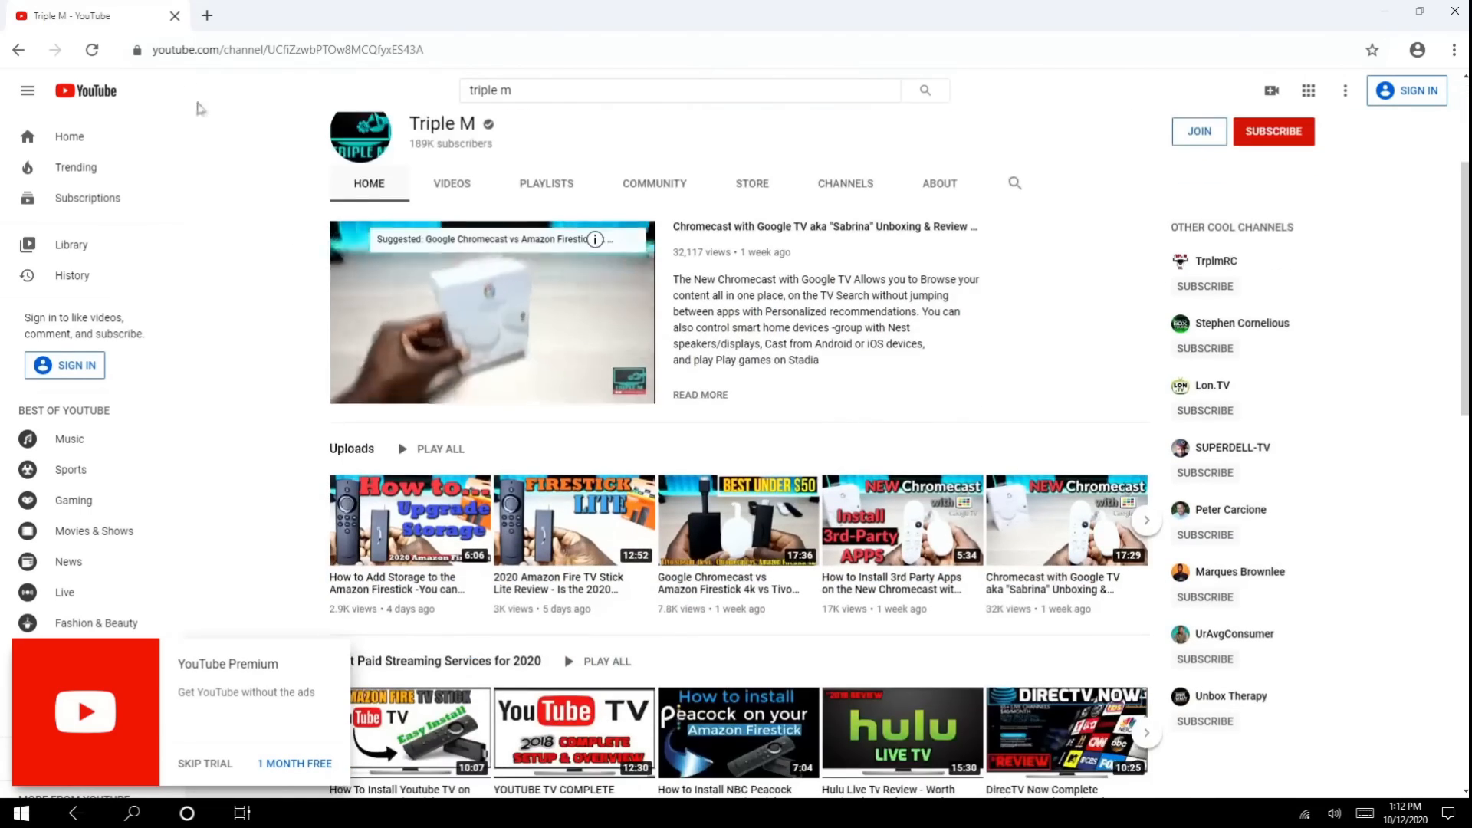
pyautogui.click(19, 813)
pyautogui.write('4k test')
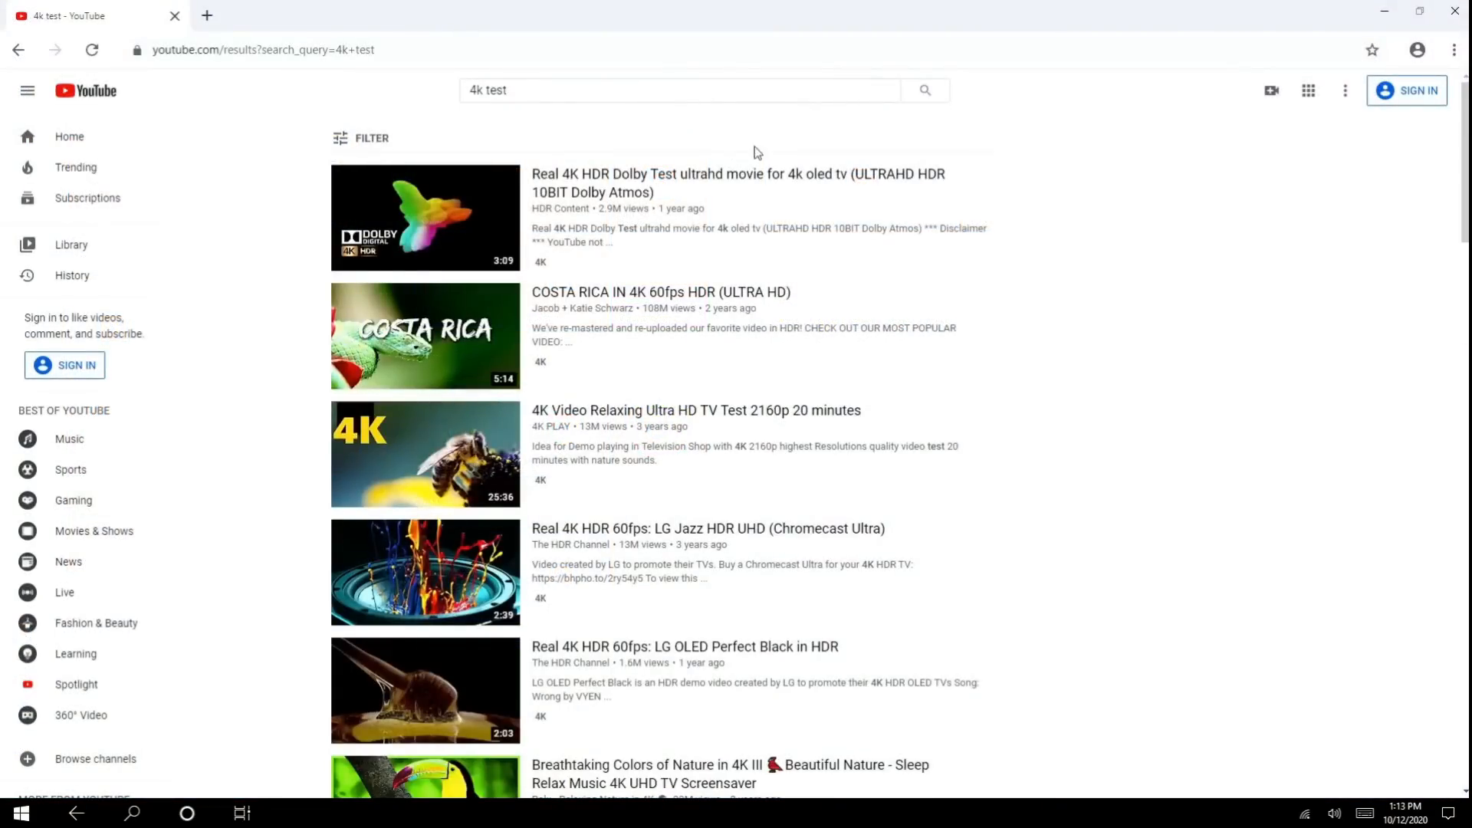
pyautogui.click(425, 336)
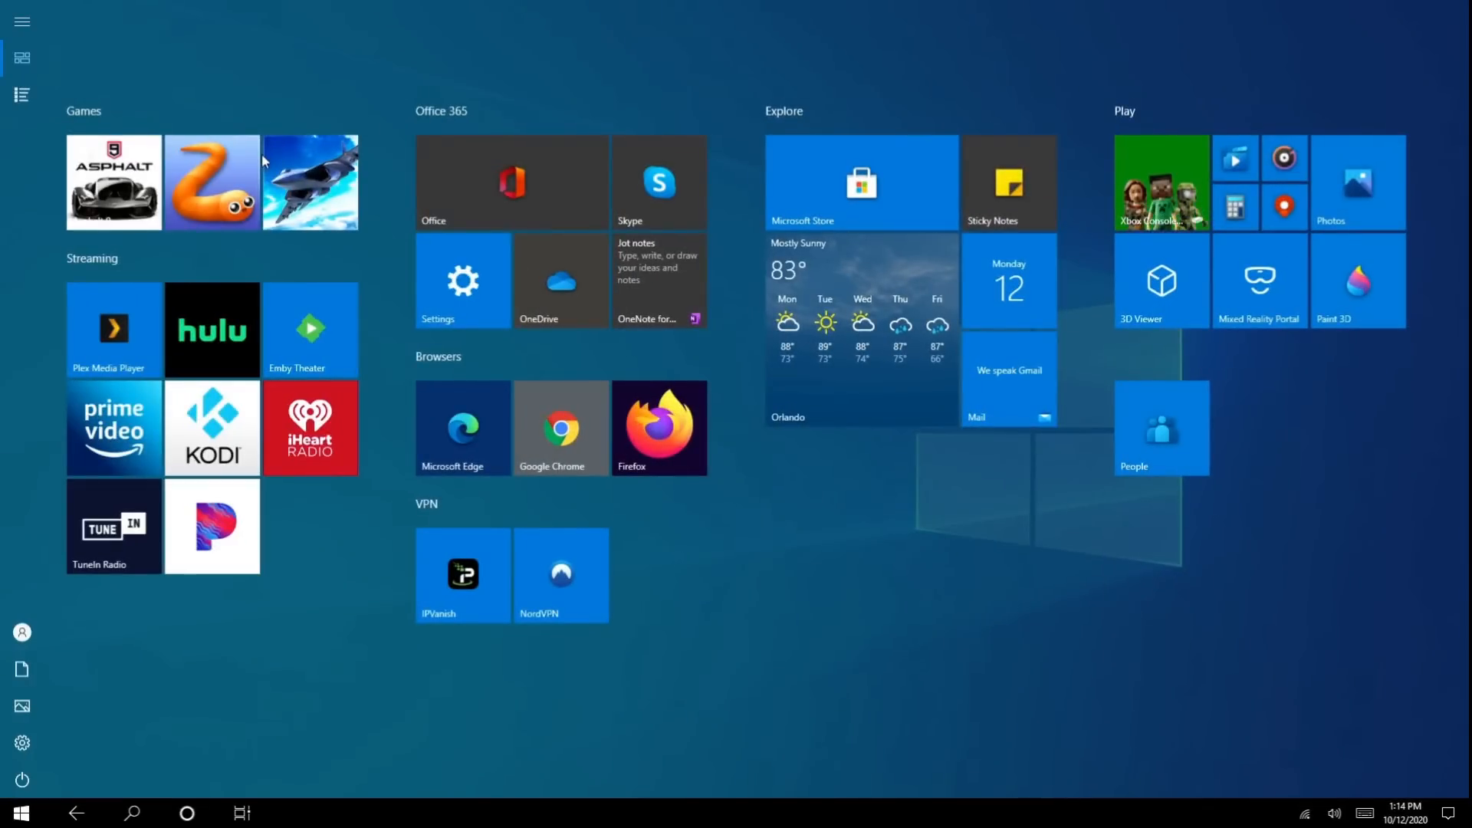
pyautogui.moveTo(211, 181)
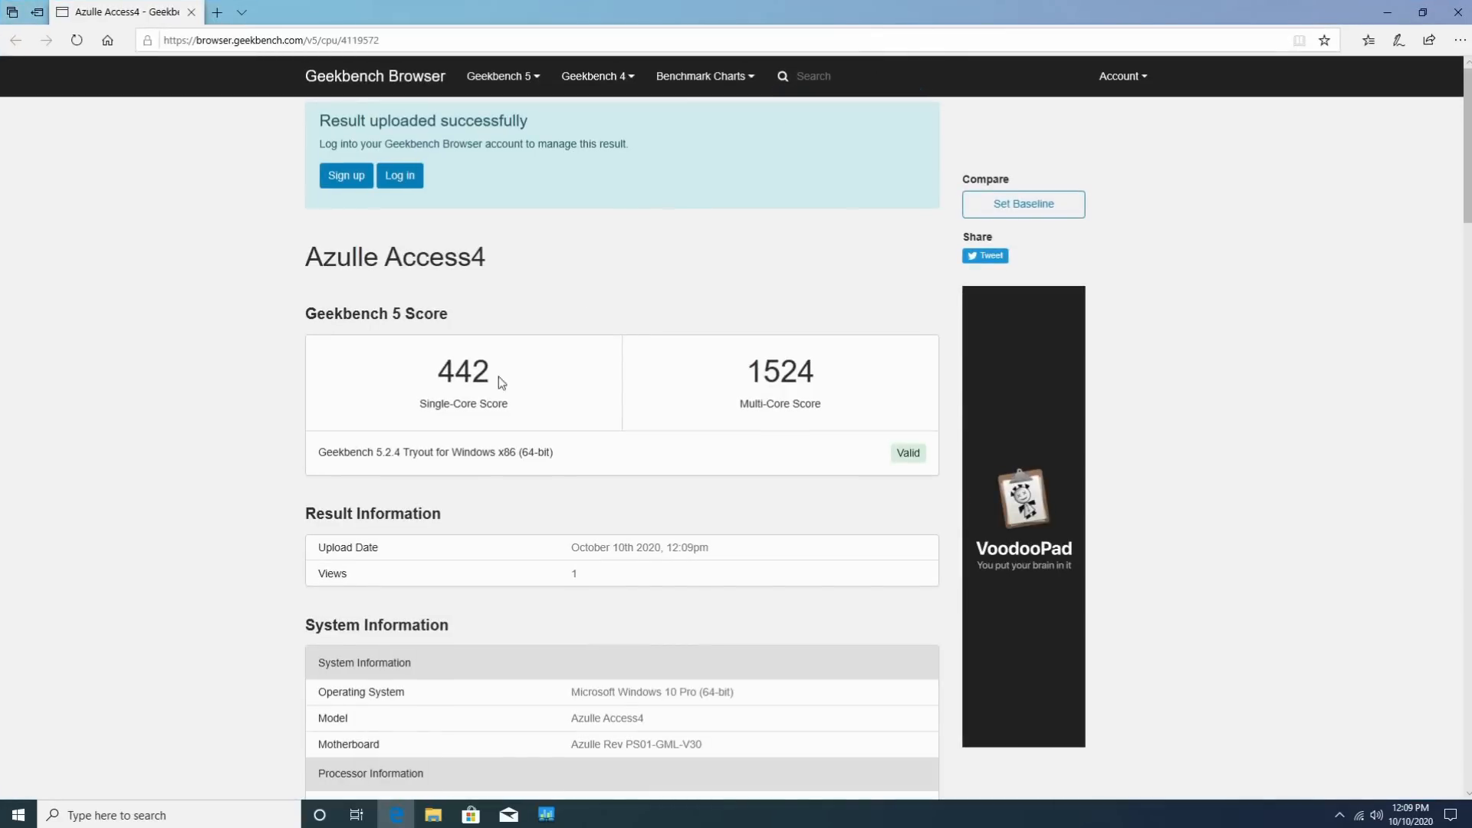
pyautogui.moveTo(425, 417)
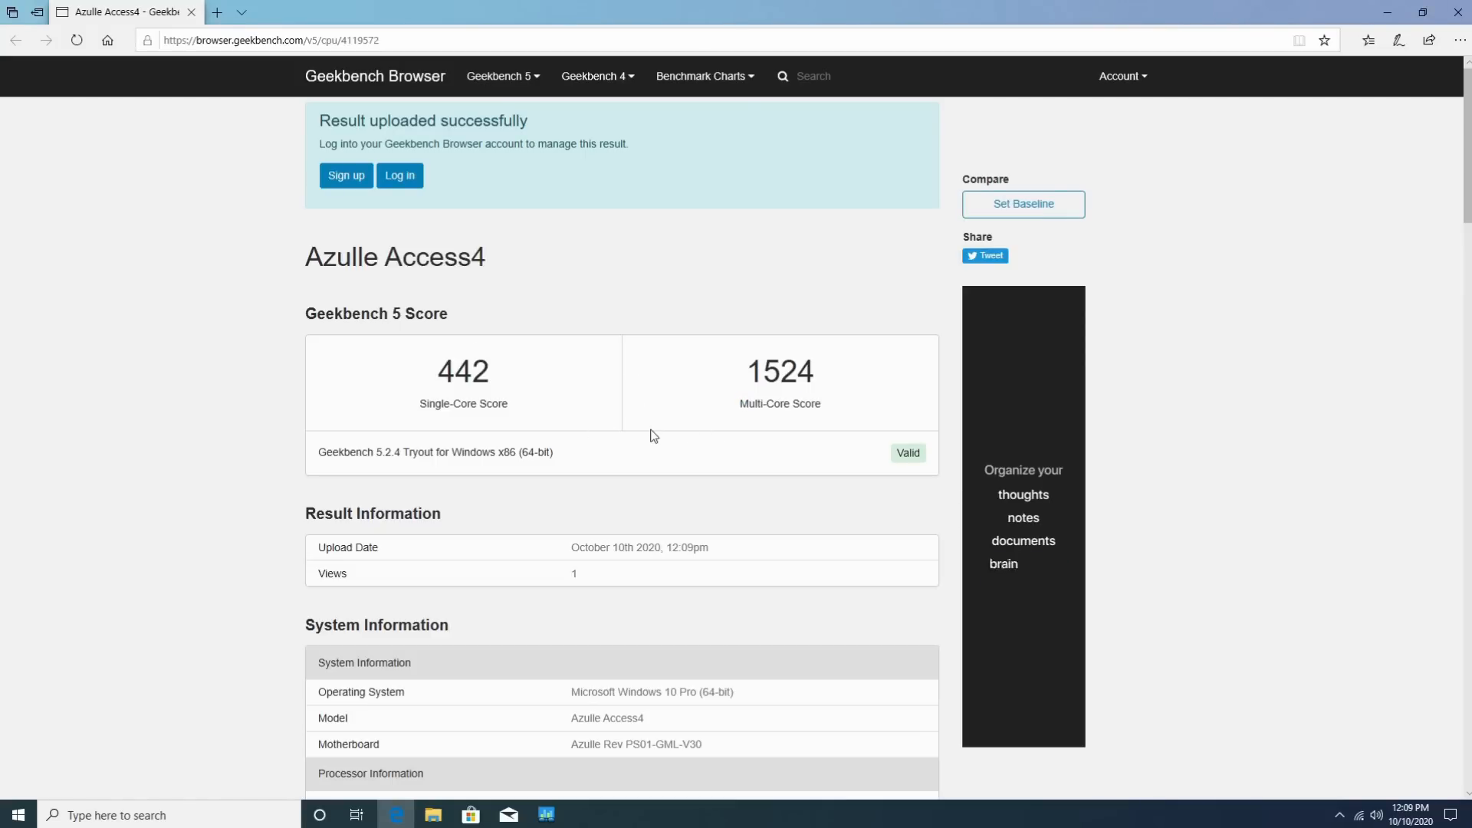
pyautogui.scroll(-3)
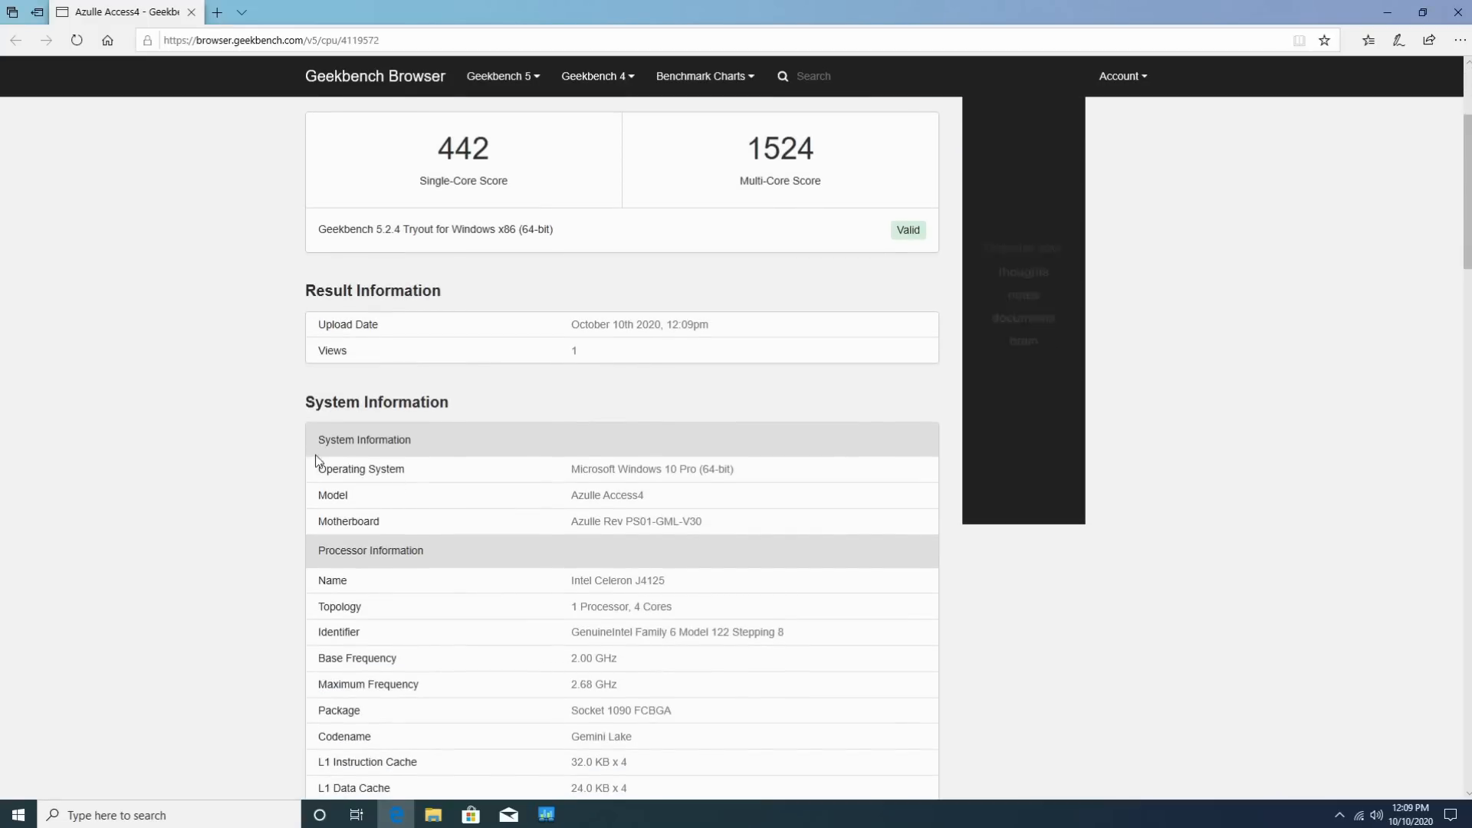
pyautogui.scroll(-3)
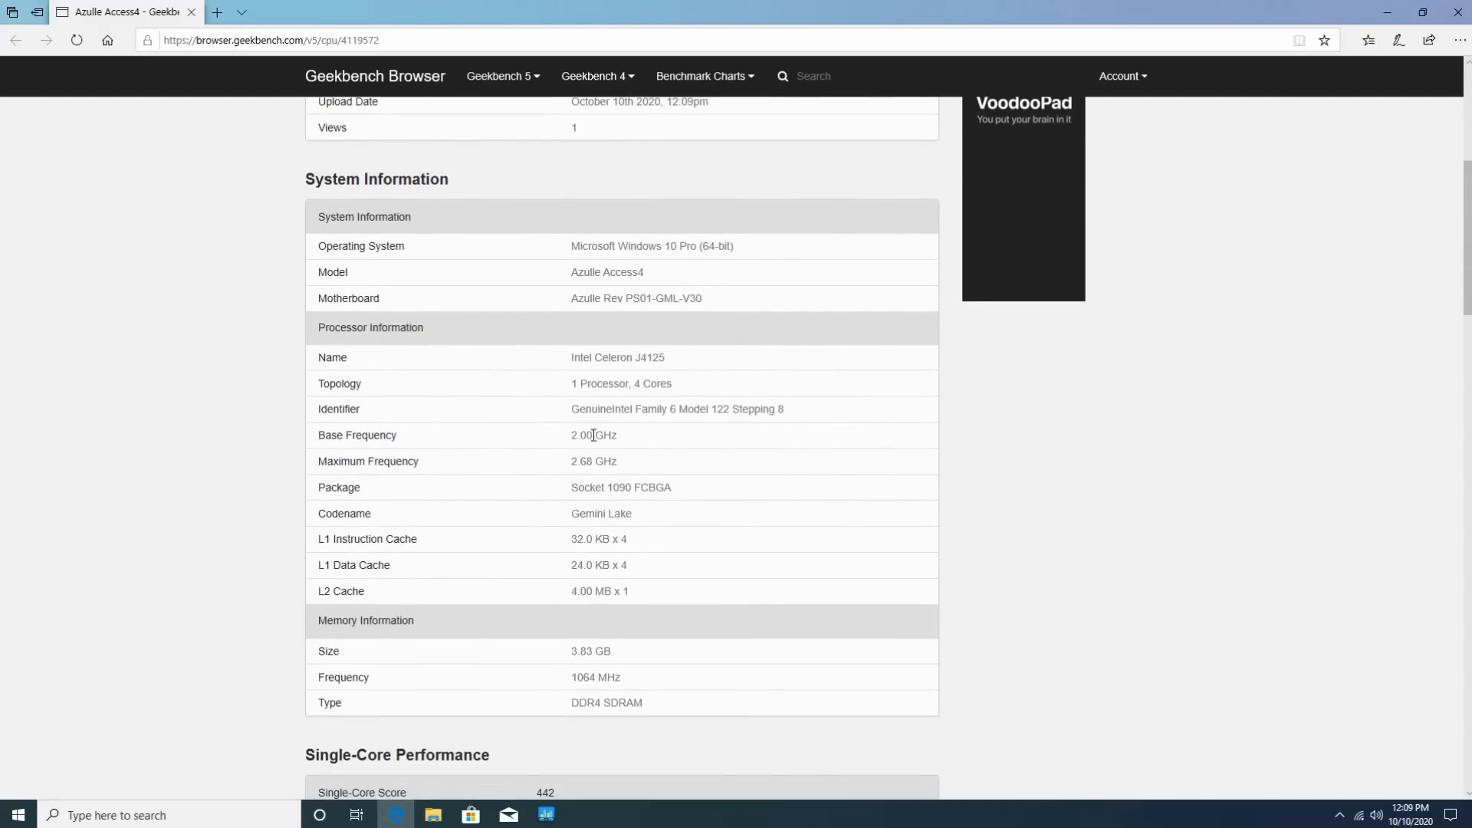
pyautogui.scroll(-3)
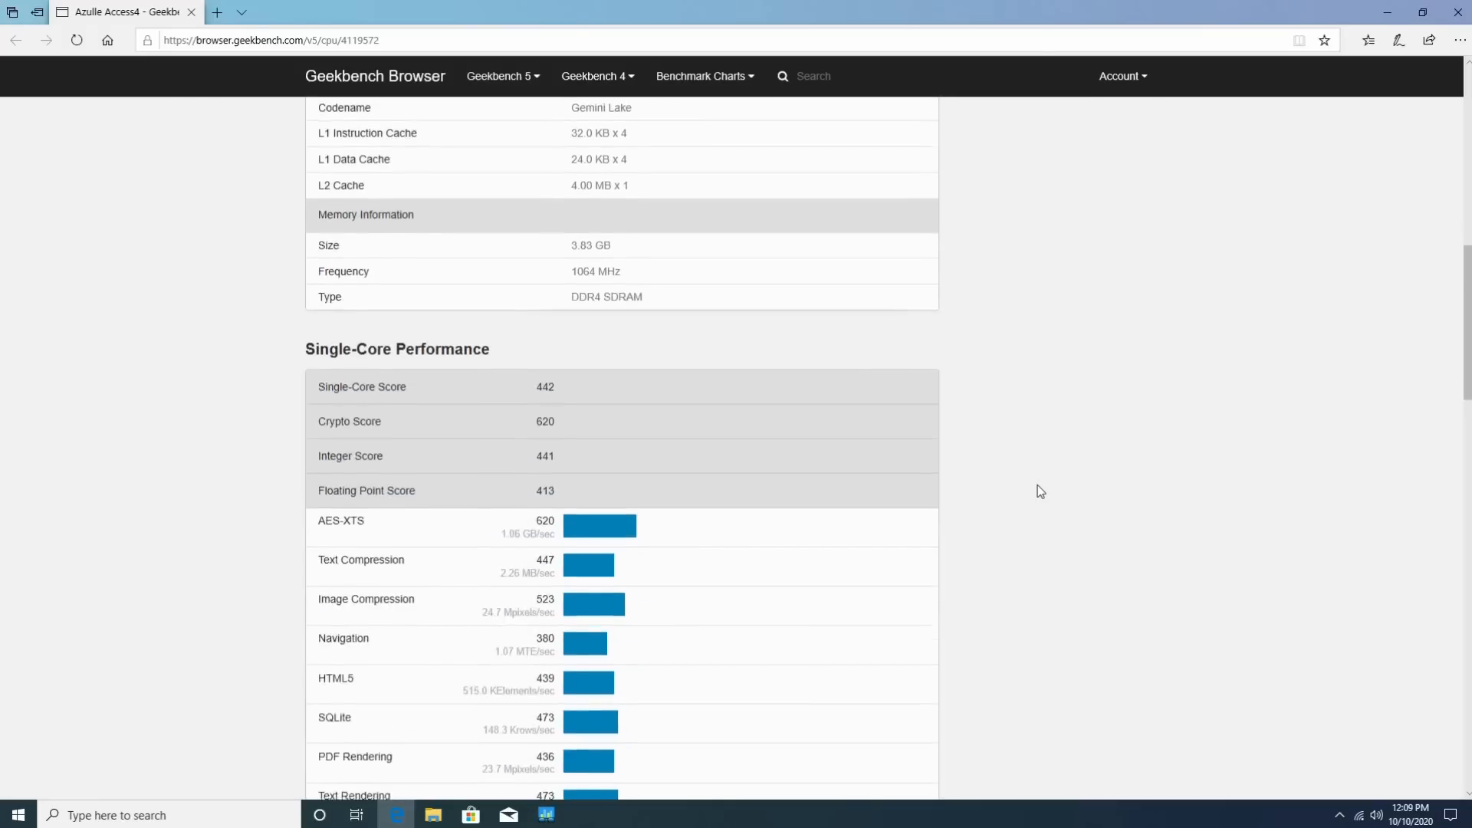
pyautogui.scroll(-3)
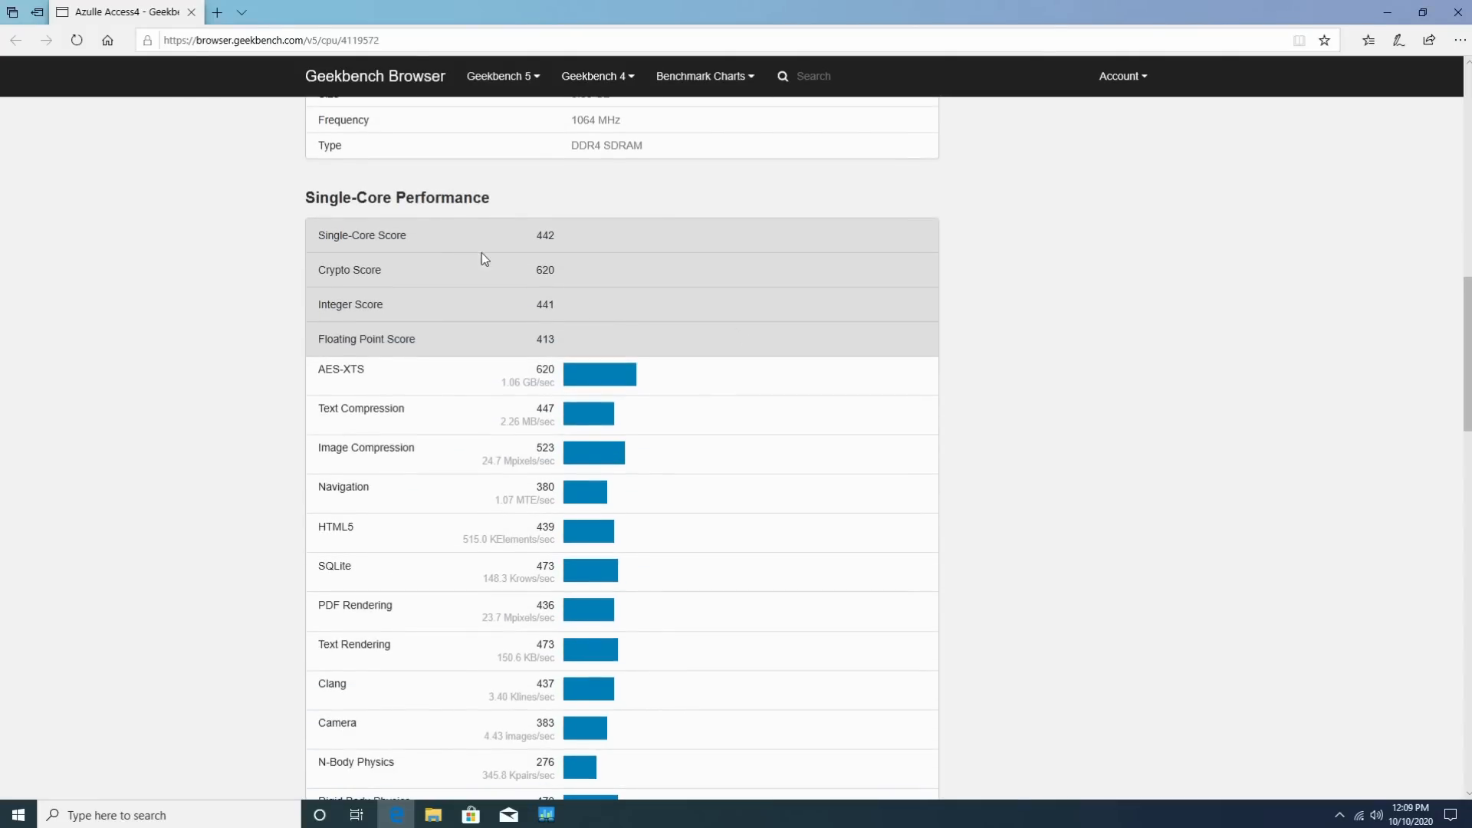
pyautogui.moveTo(502, 304)
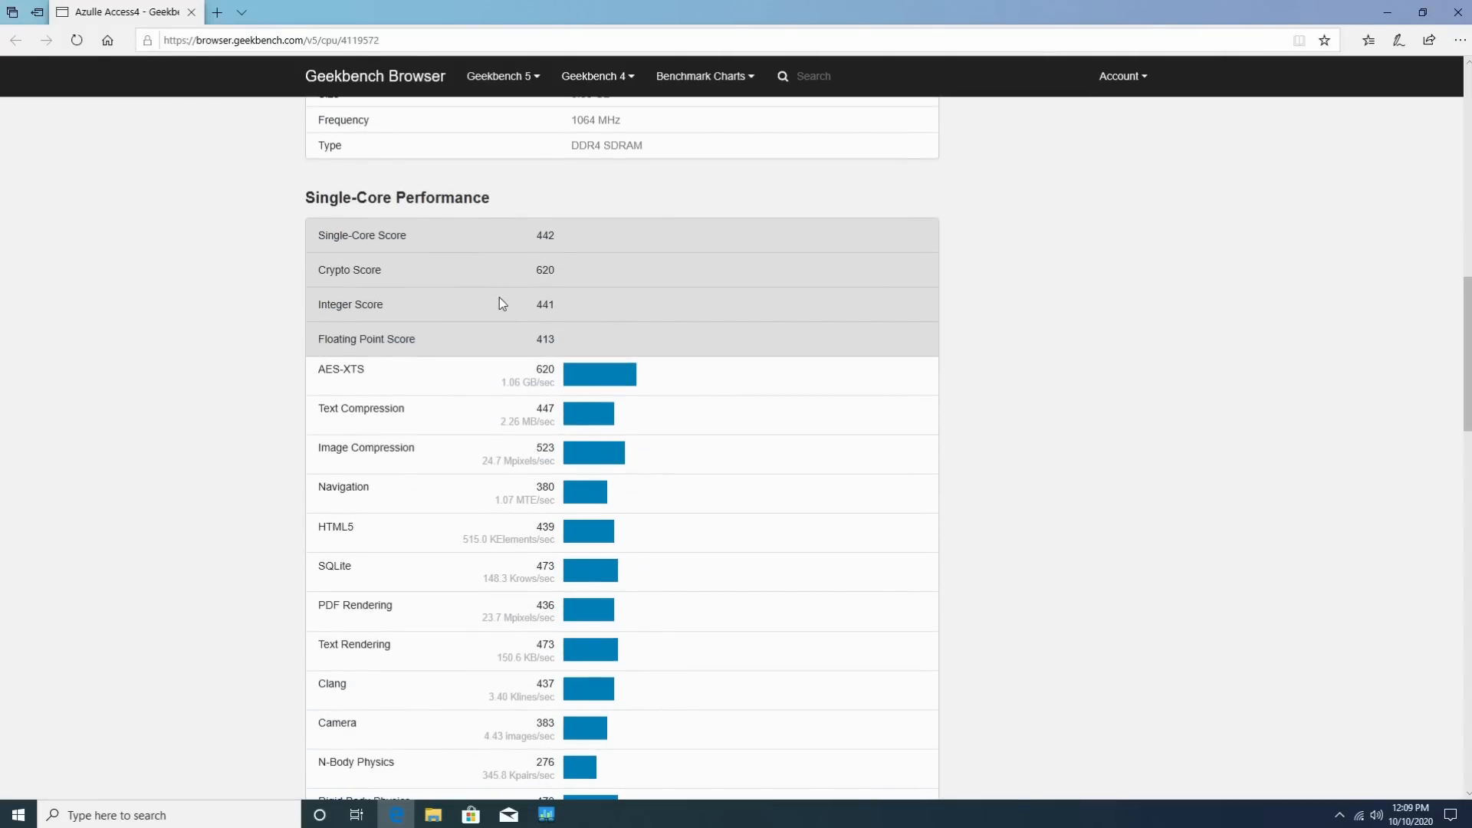
pyautogui.scroll(-3)
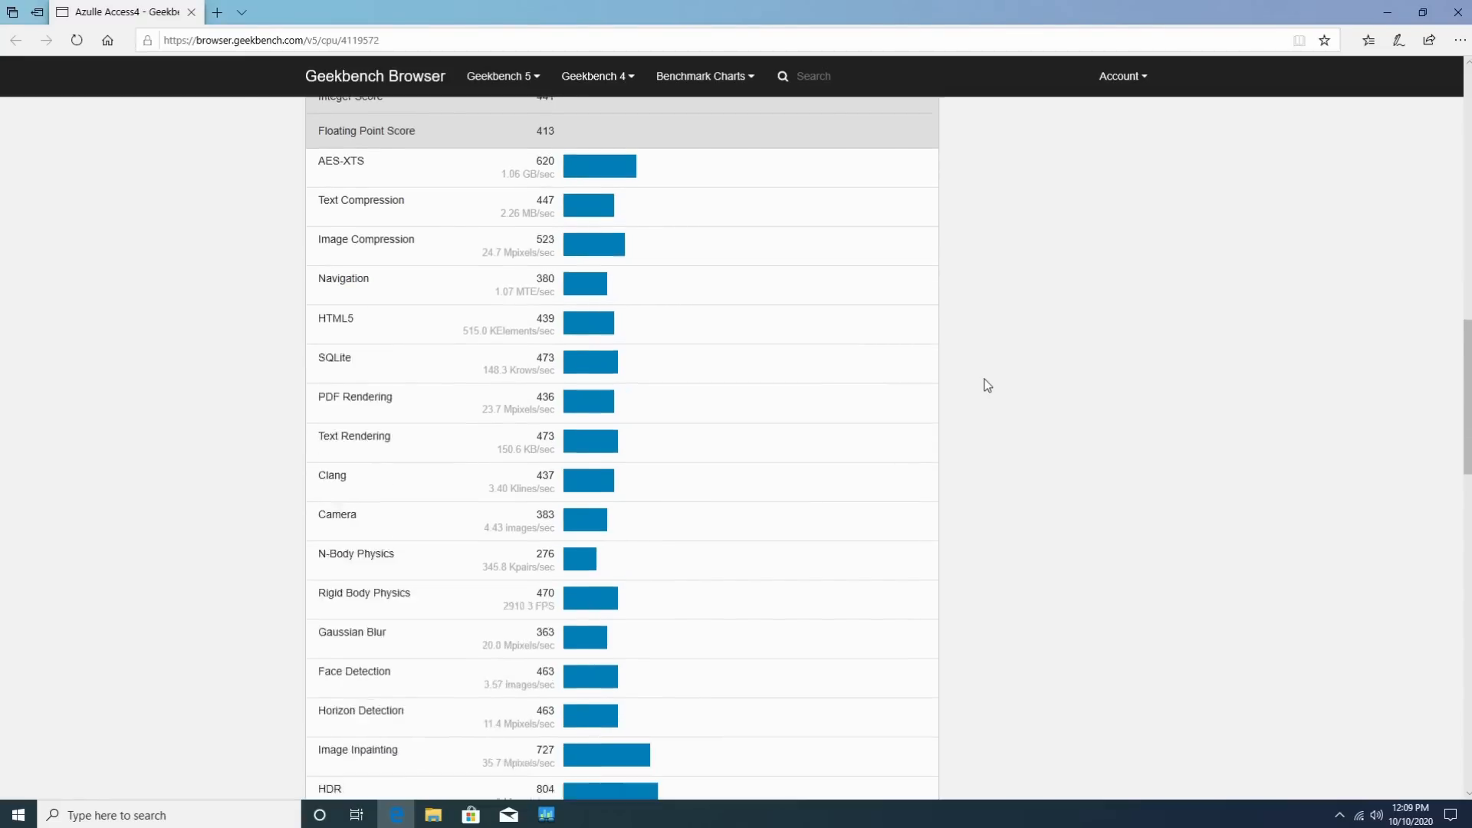
pyautogui.scroll(-3)
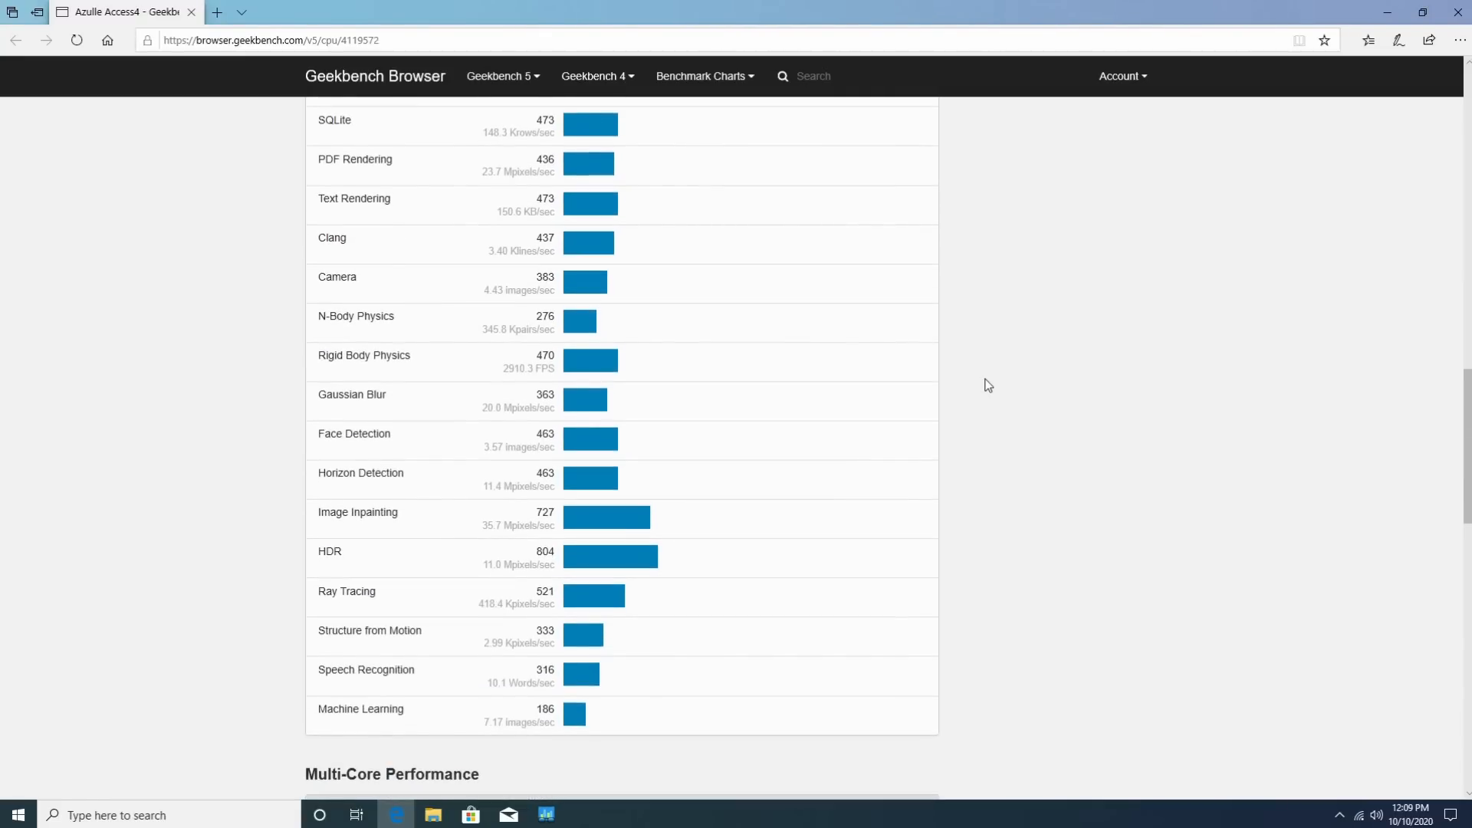
pyautogui.scroll(-3)
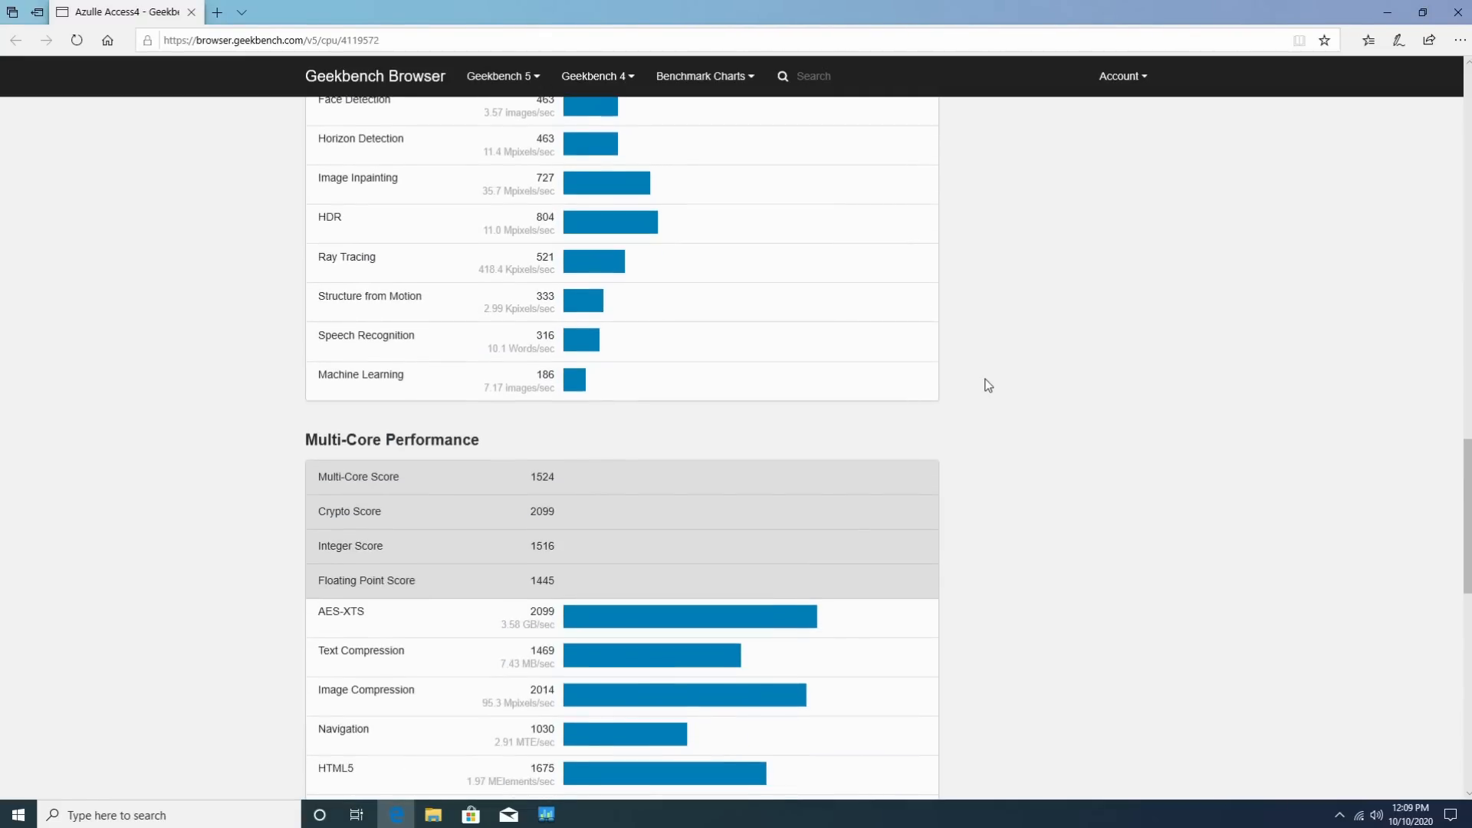
pyautogui.scroll(-3)
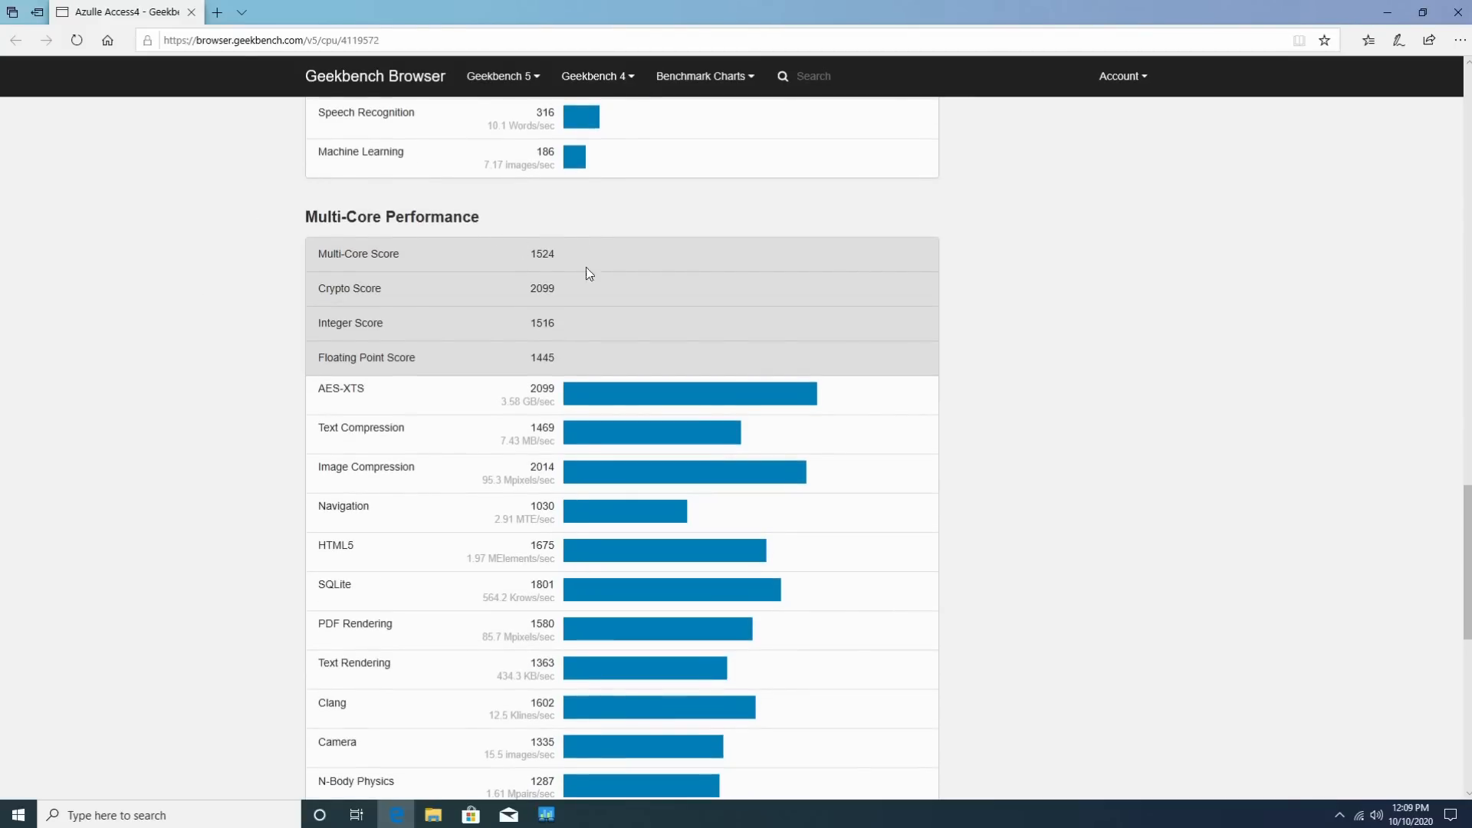
pyautogui.scroll(-3)
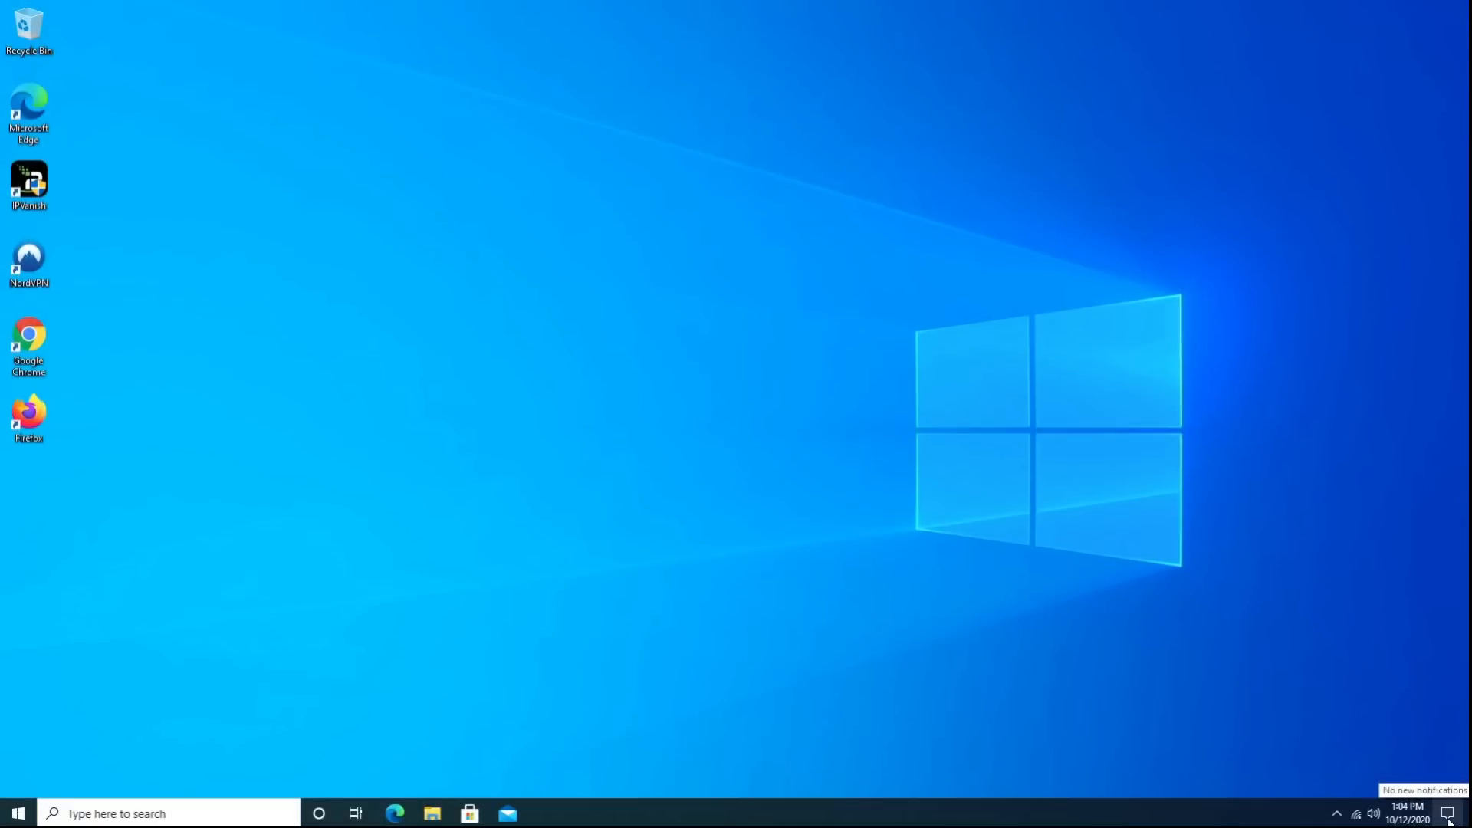
# - Switch back into tablet mode via the Action Center quick action
pyautogui.click(1457, 813)
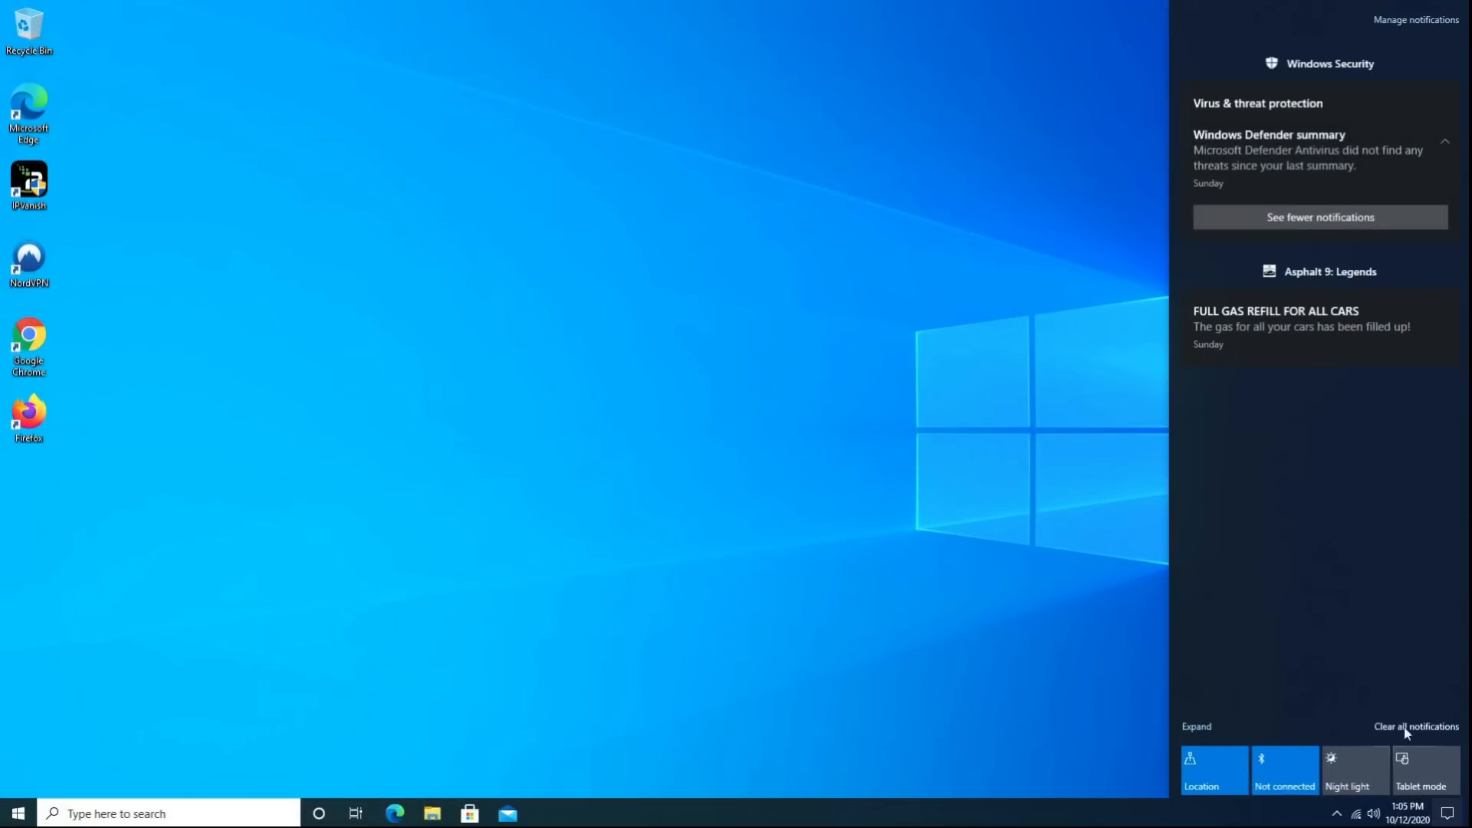
pyautogui.click(17, 812)
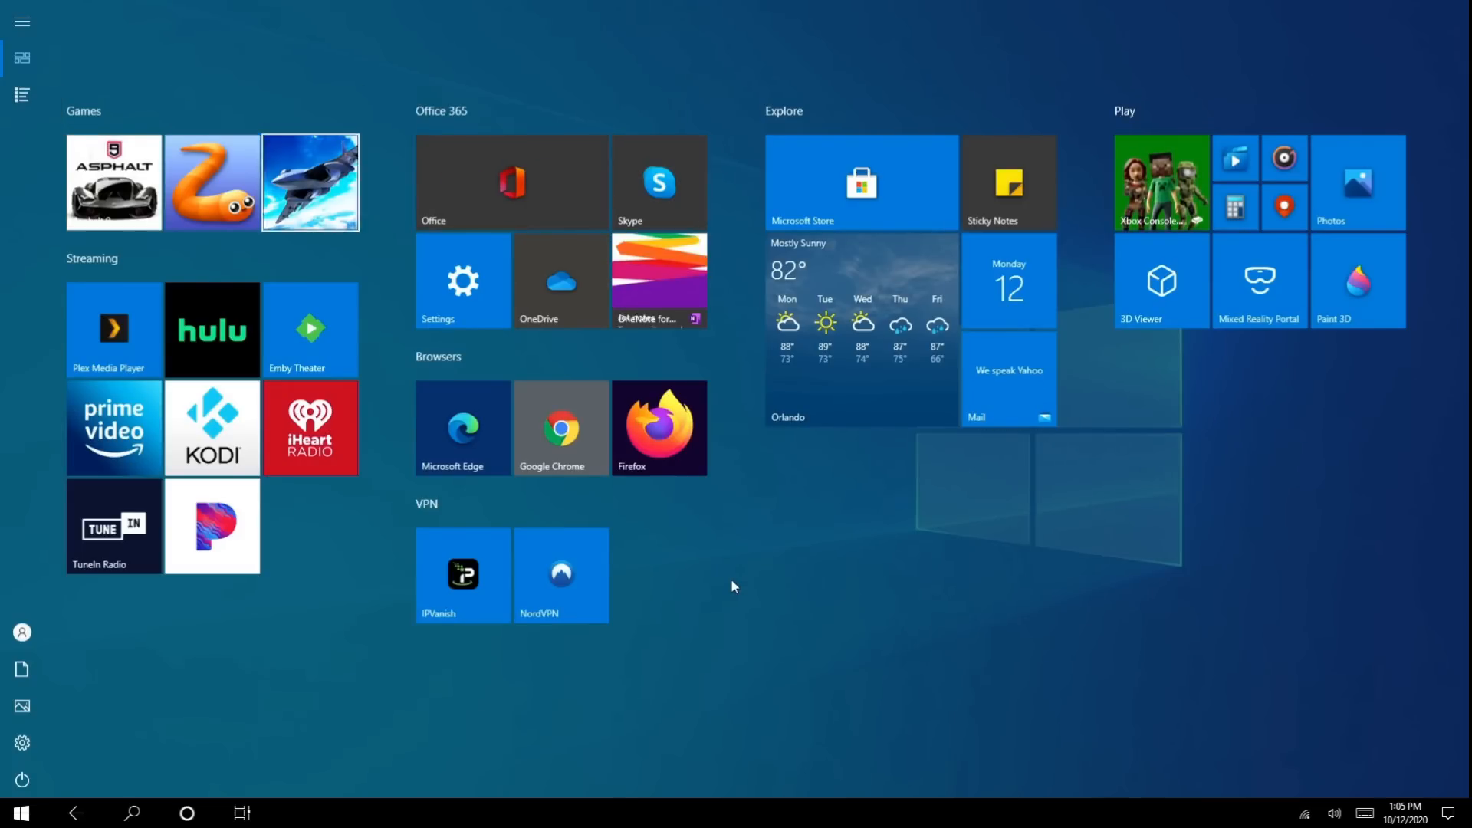
pyautogui.moveTo(112, 181)
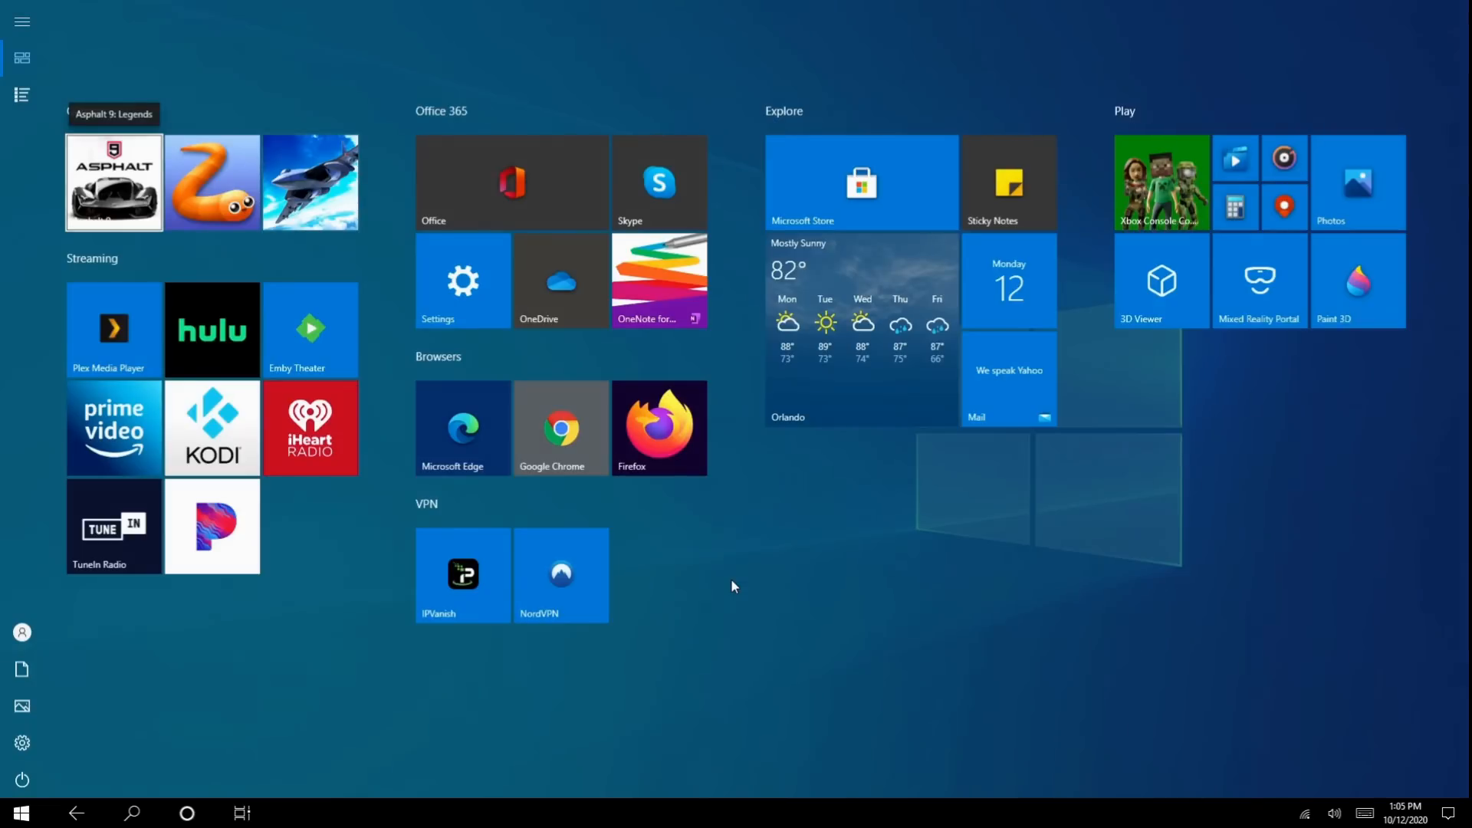